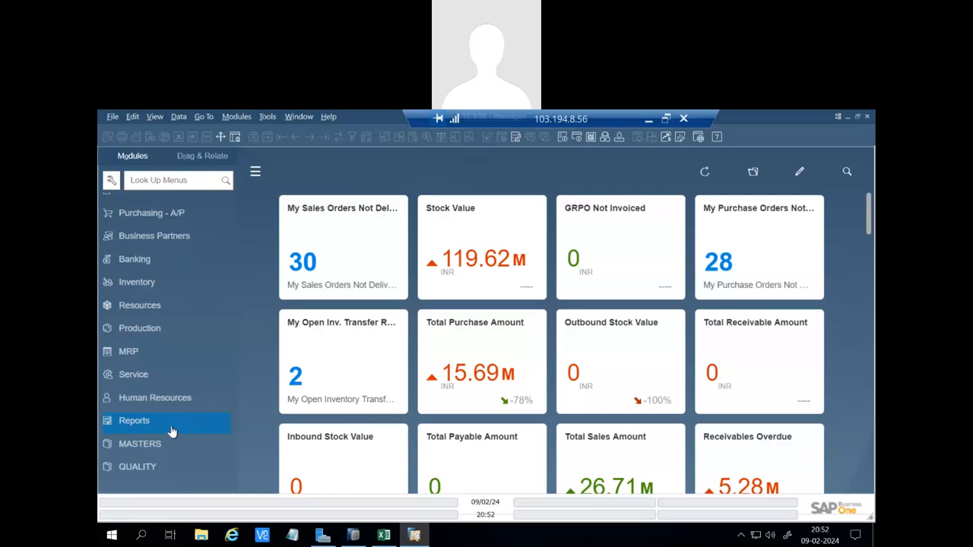
# Expand MASTERS, browse the Milk Parameter records, and cancel out of the form.
pyautogui.click(140, 443)
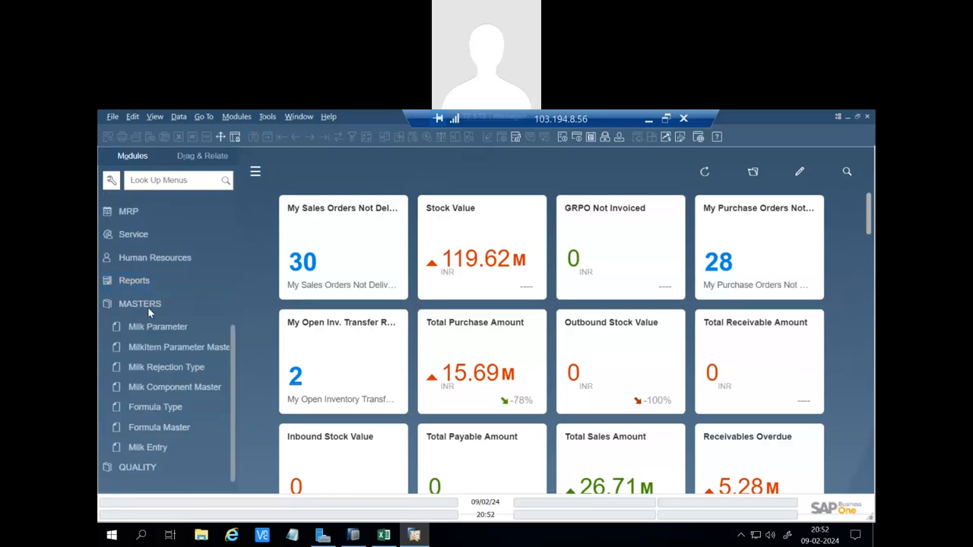
pyautogui.click(158, 326)
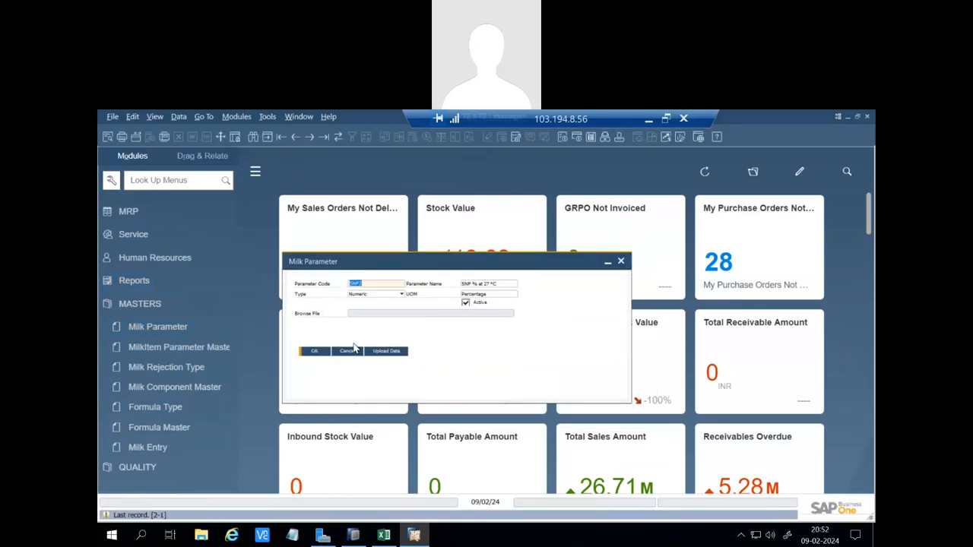
pyautogui.moveTo(327, 176)
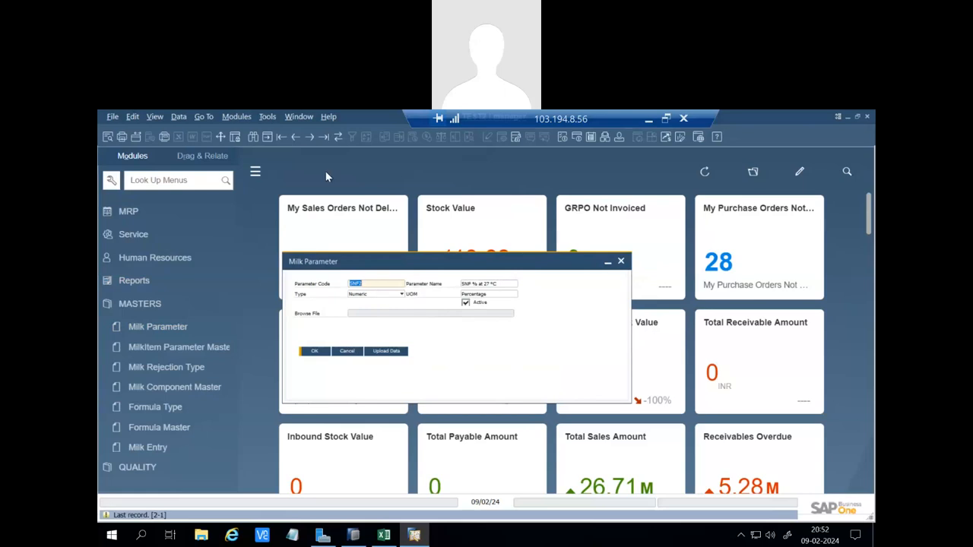
pyautogui.click(295, 137)
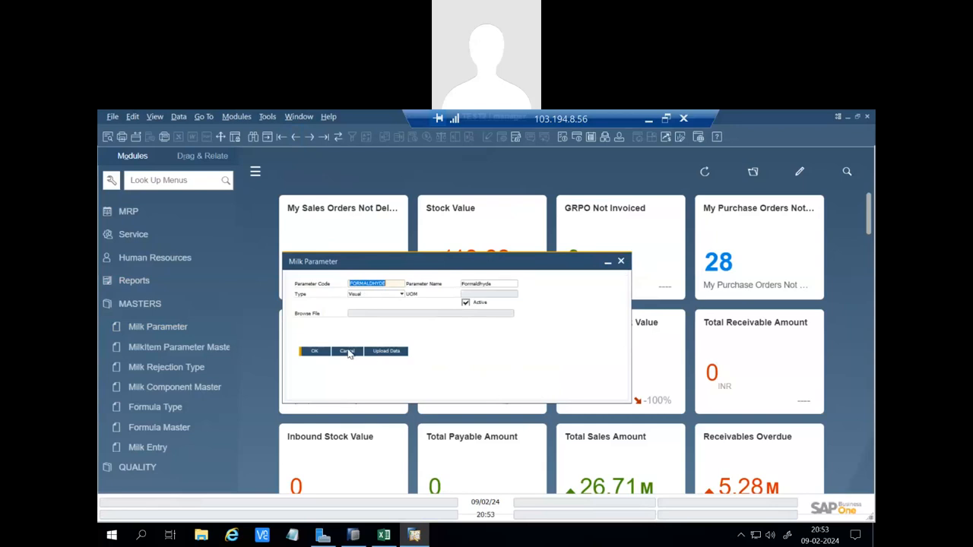
pyautogui.click(346, 350)
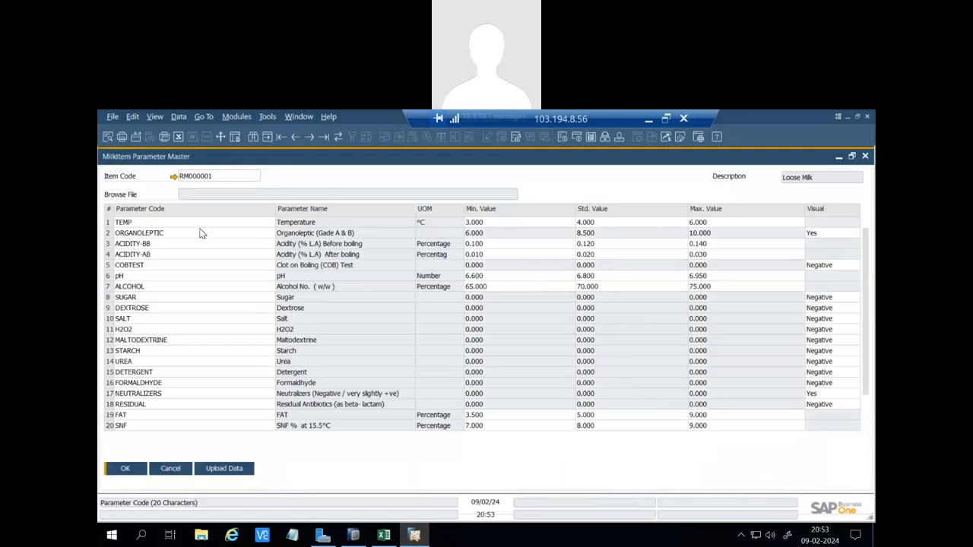
pyautogui.moveTo(362, 243)
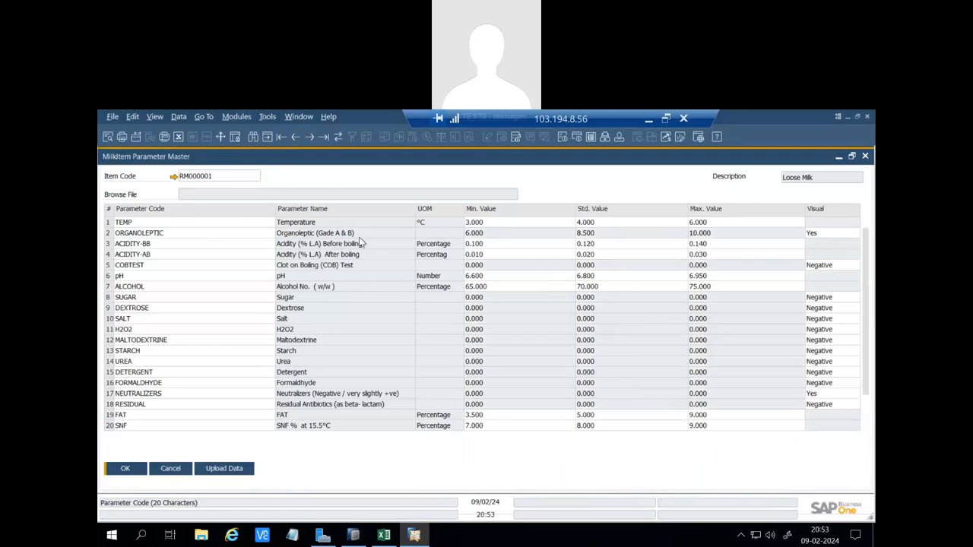
pyautogui.moveTo(169, 293)
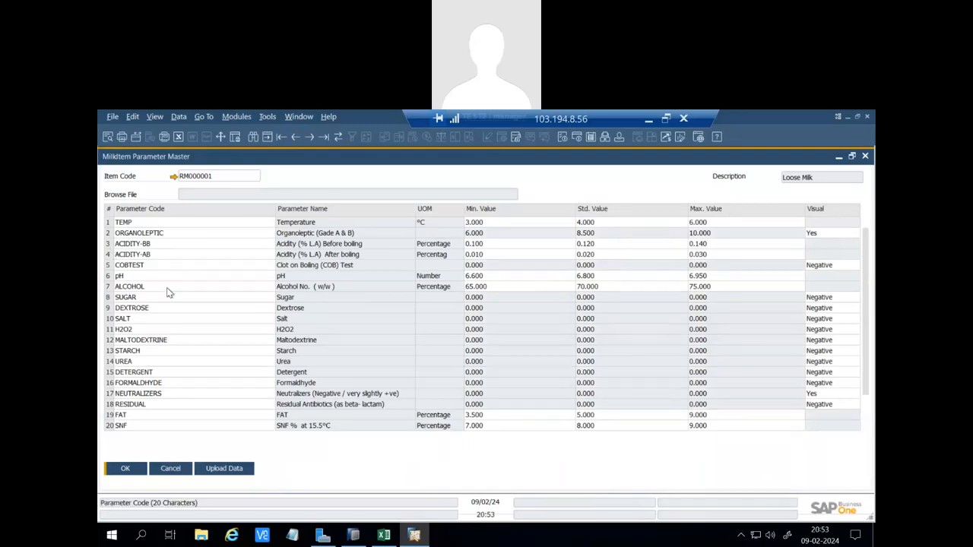
pyautogui.moveTo(180, 422)
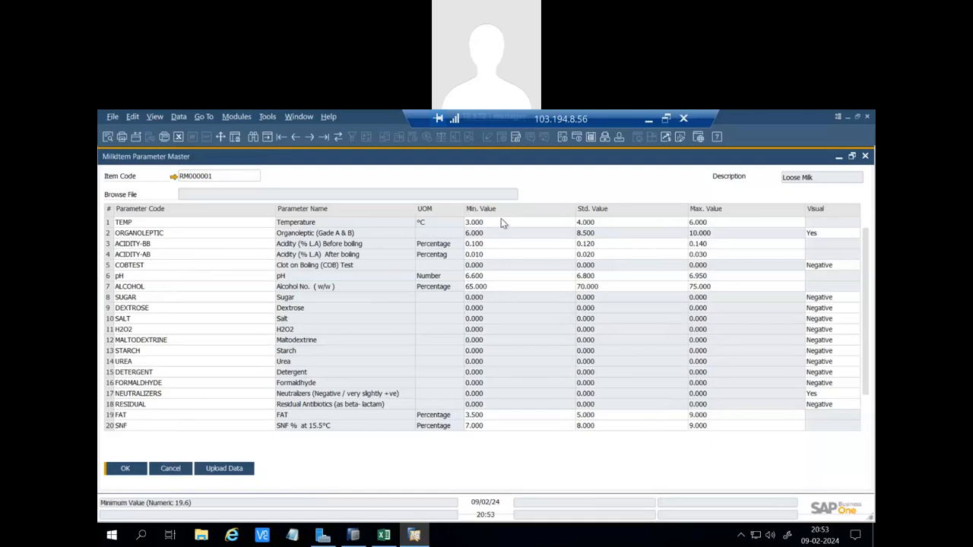
pyautogui.click(697, 222)
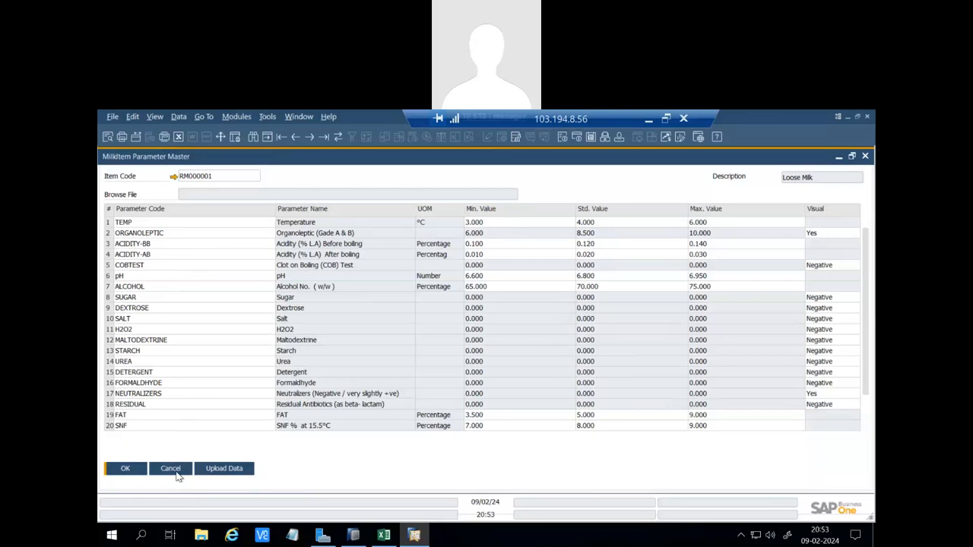
pyautogui.click(170, 468)
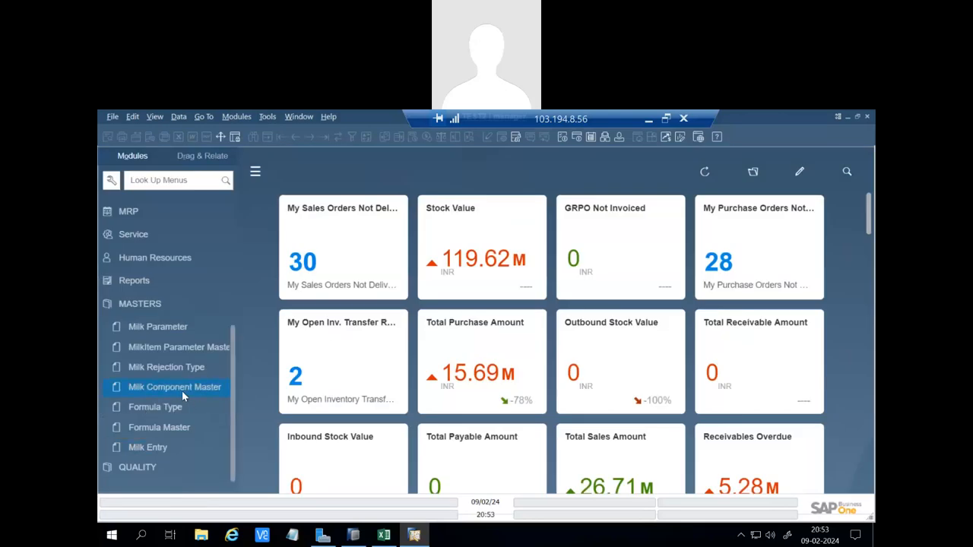
pyautogui.click(174, 387)
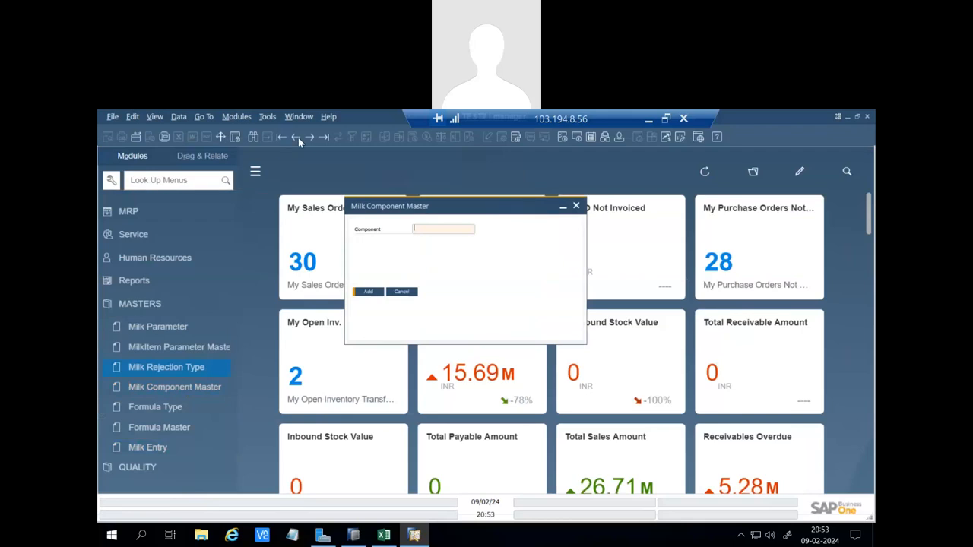
pyautogui.write('SNF')
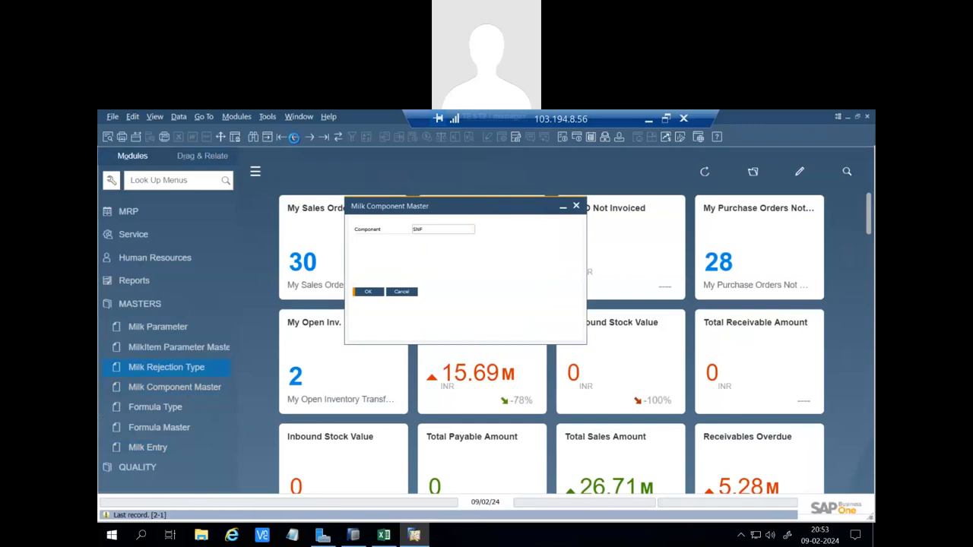
pyautogui.click(294, 137)
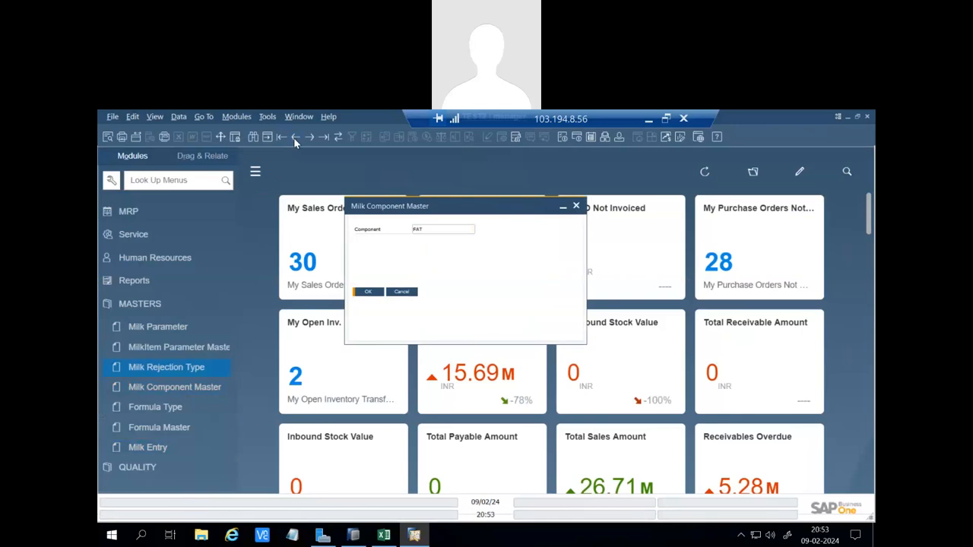
pyautogui.moveTo(408, 300)
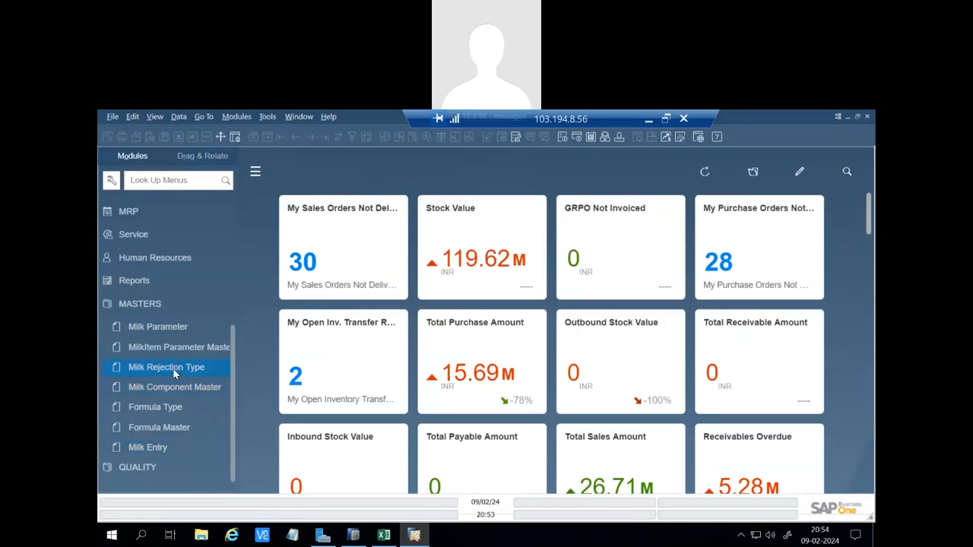
pyautogui.click(166, 367)
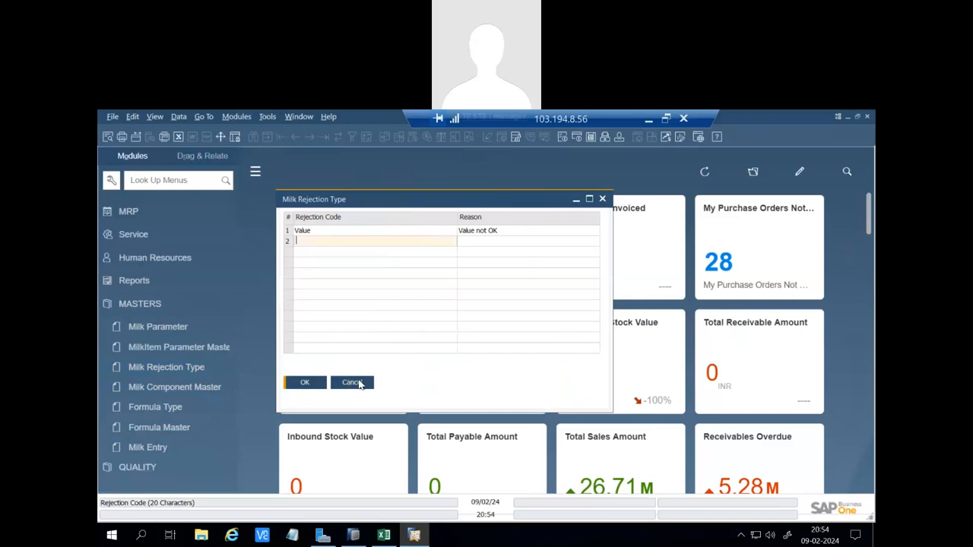
pyautogui.click(352, 383)
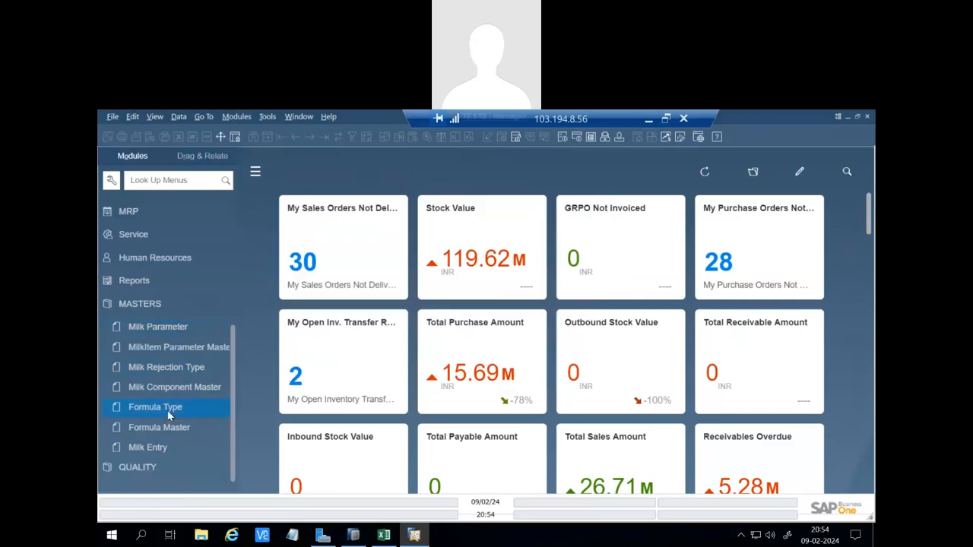
pyautogui.click(155, 406)
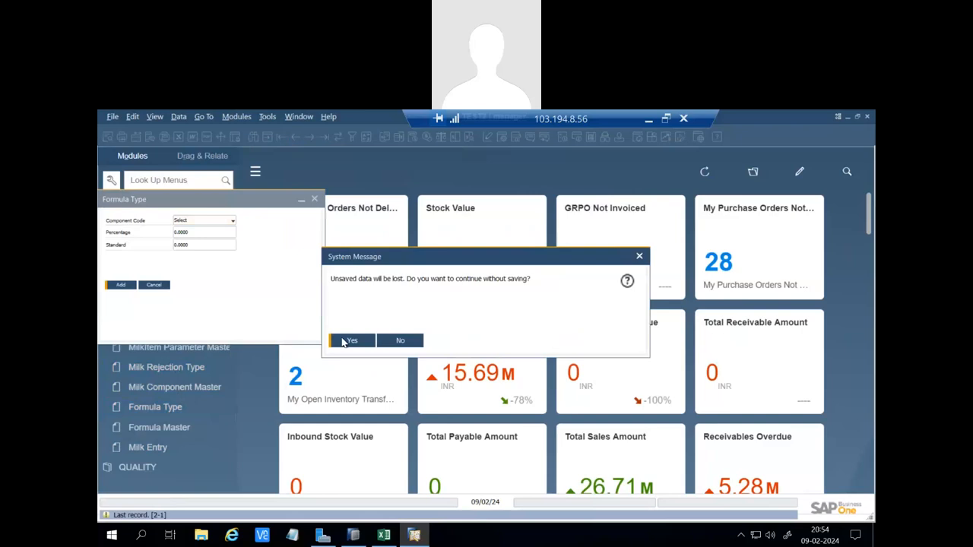
pyautogui.click(350, 339)
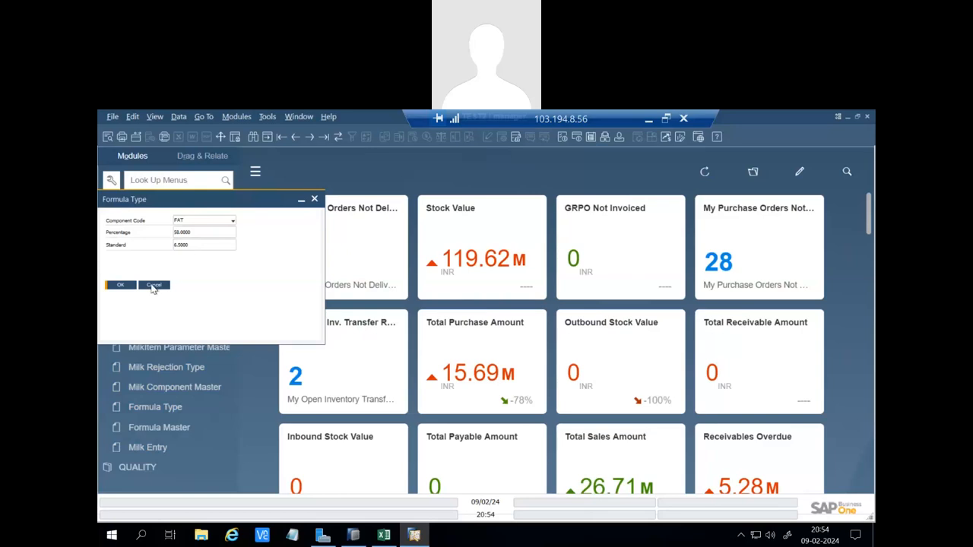
pyautogui.click(154, 285)
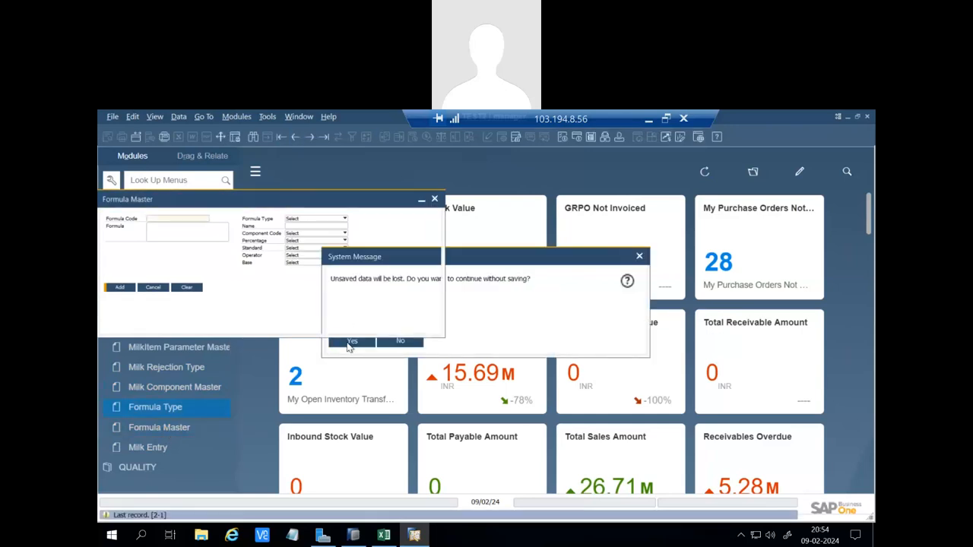
pyautogui.click(352, 341)
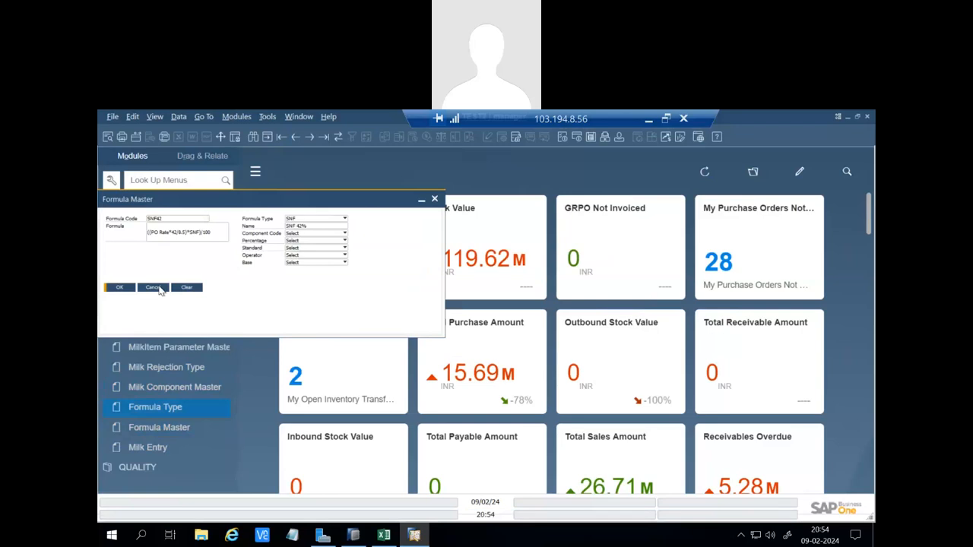
pyautogui.click(152, 287)
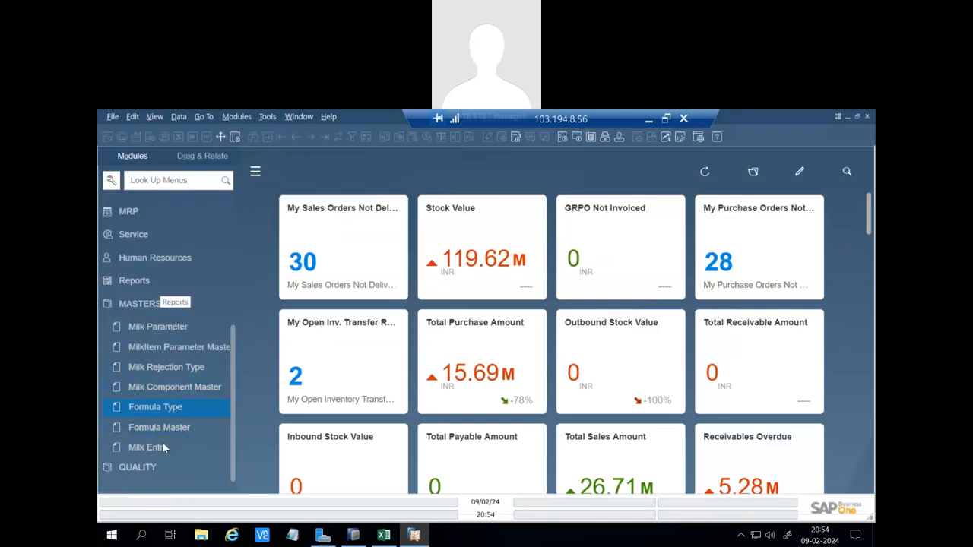
# Create Milk Entry 278 with vendor PRASHANT DAIRY from the lookup and tanker type Full.
pyautogui.click(144, 447)
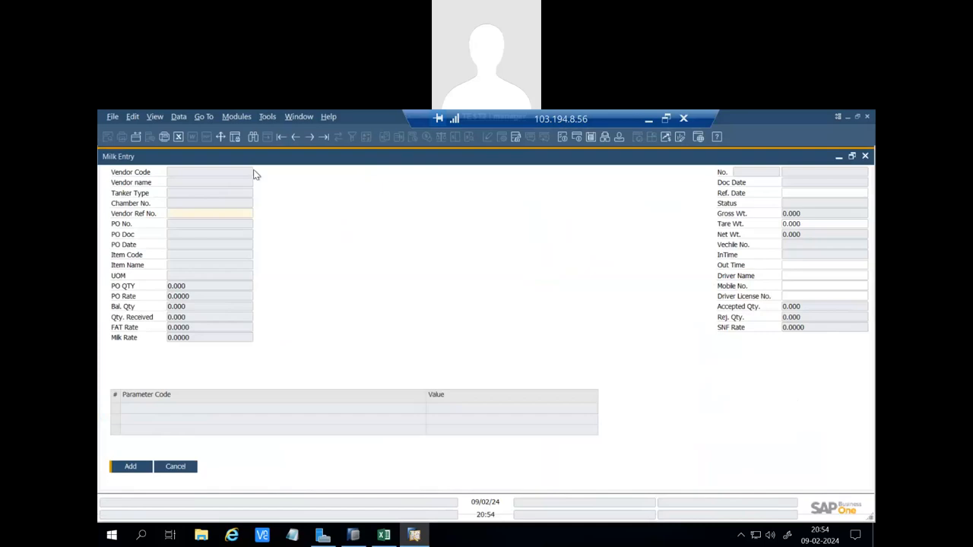
pyautogui.click(209, 171)
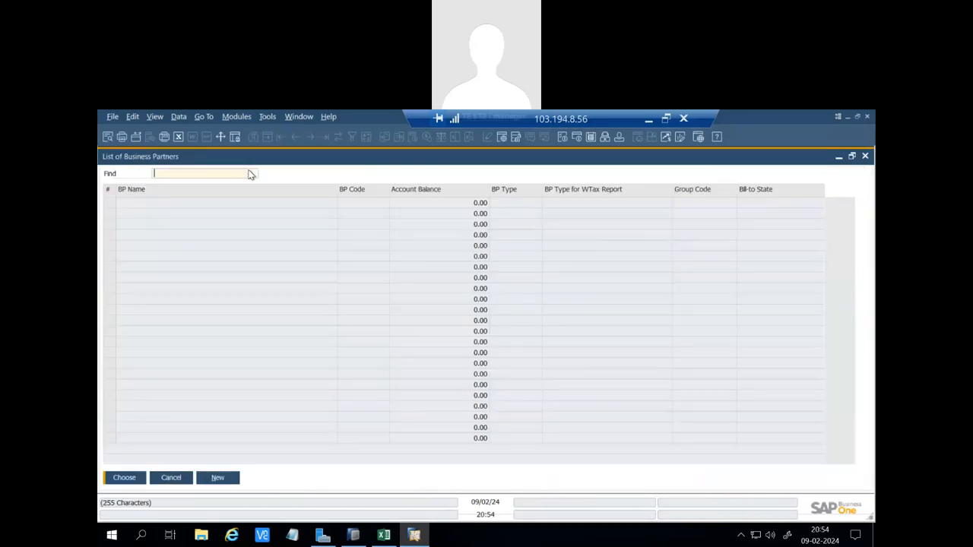
pyautogui.write('prash')
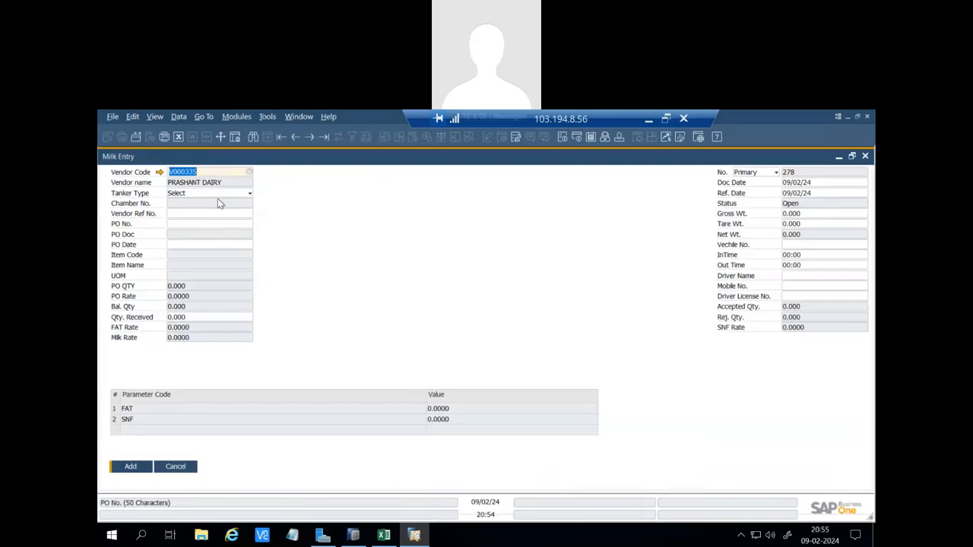
pyautogui.click(250, 192)
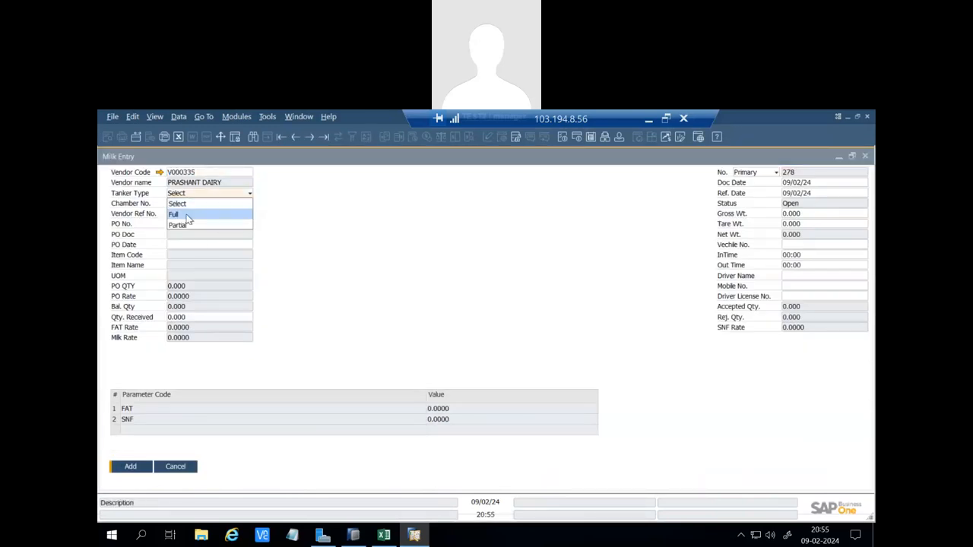
pyautogui.click(173, 213)
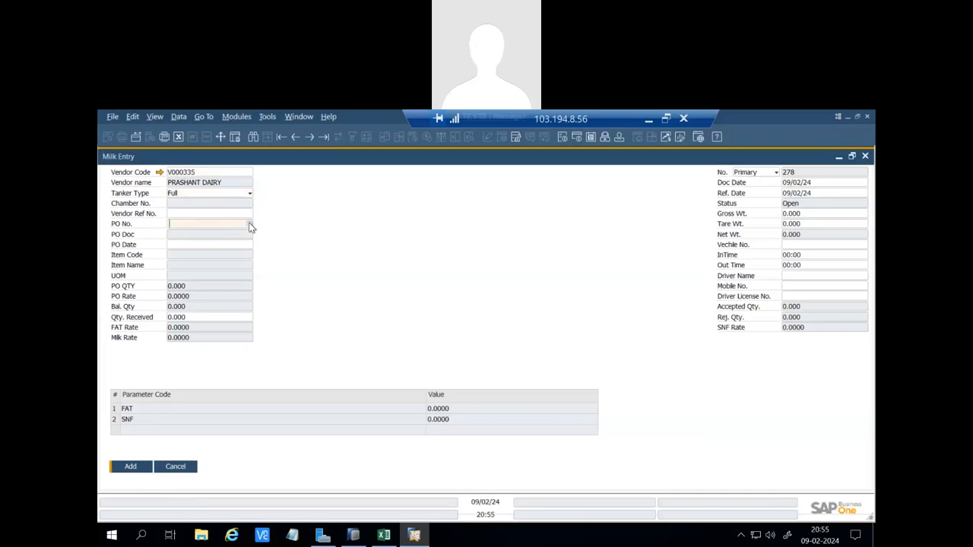
# Link PO 232401306 for Loose Milk and enter 6000 as quantity received.
pyautogui.click(209, 223)
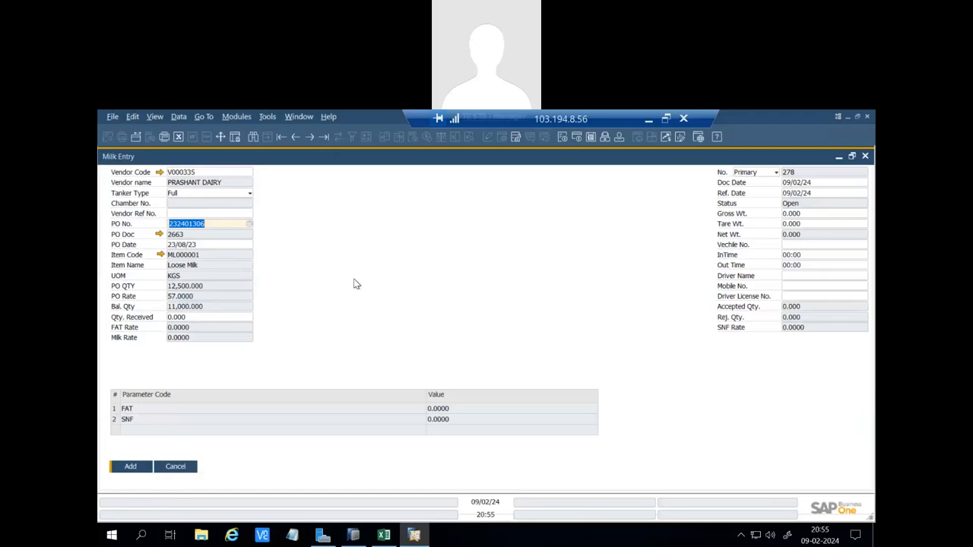
pyautogui.moveTo(241, 249)
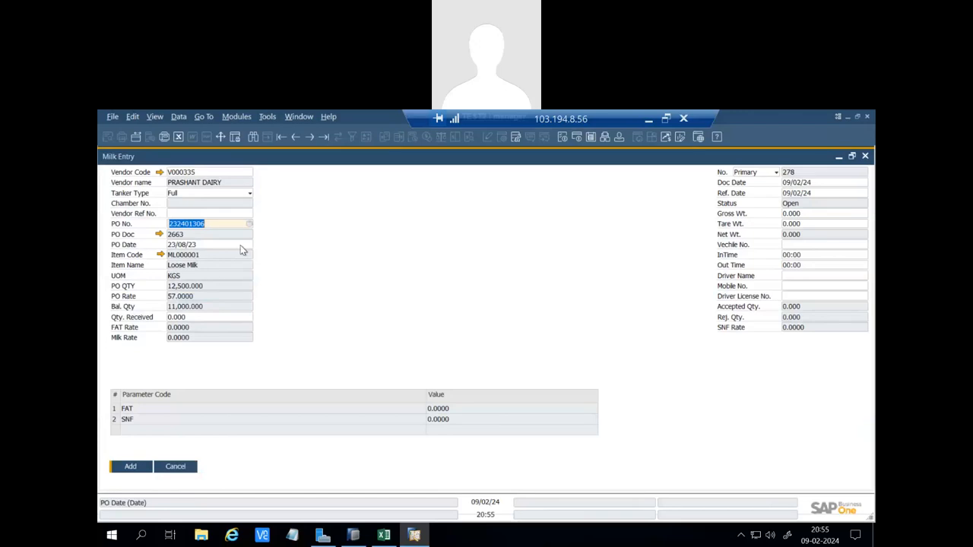
pyautogui.click(218, 224)
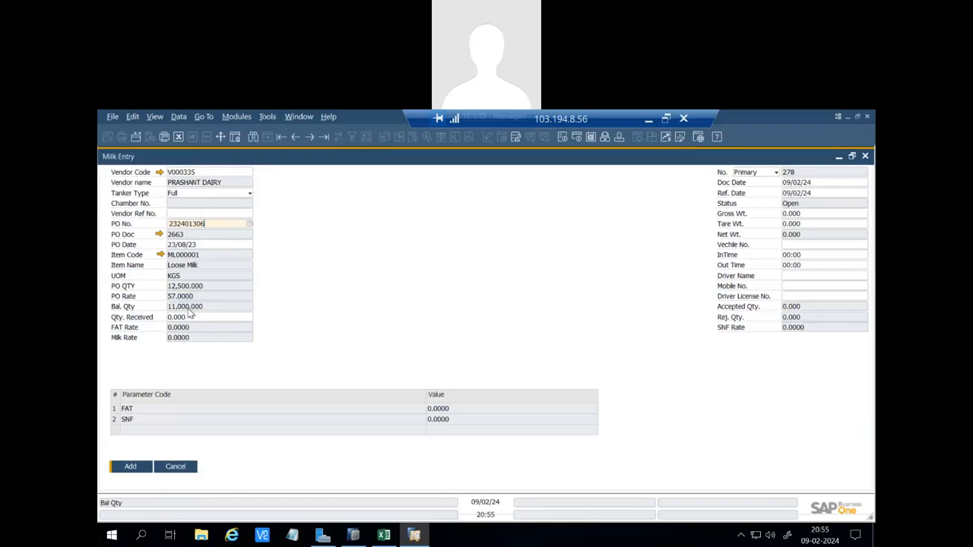
pyautogui.click(209, 317)
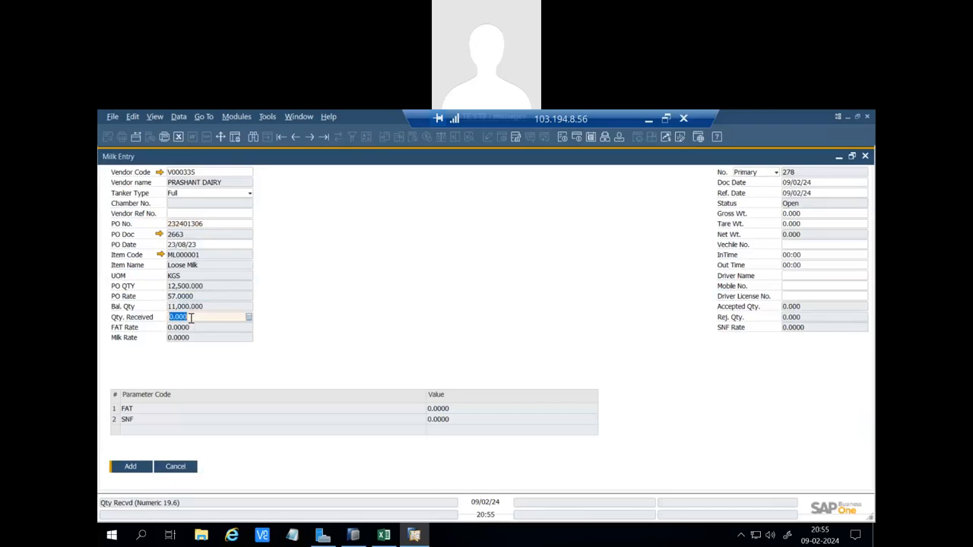
pyautogui.write('6')
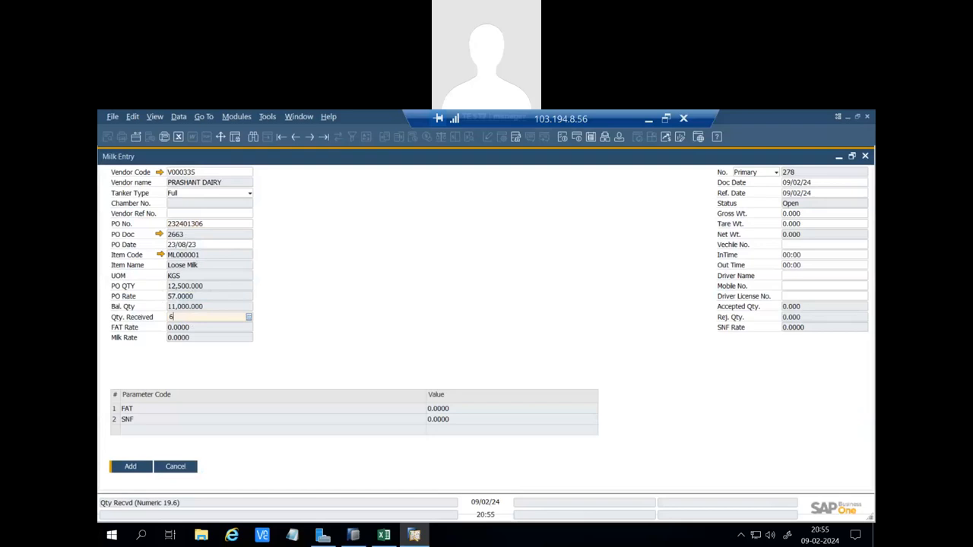
pyautogui.write('000')
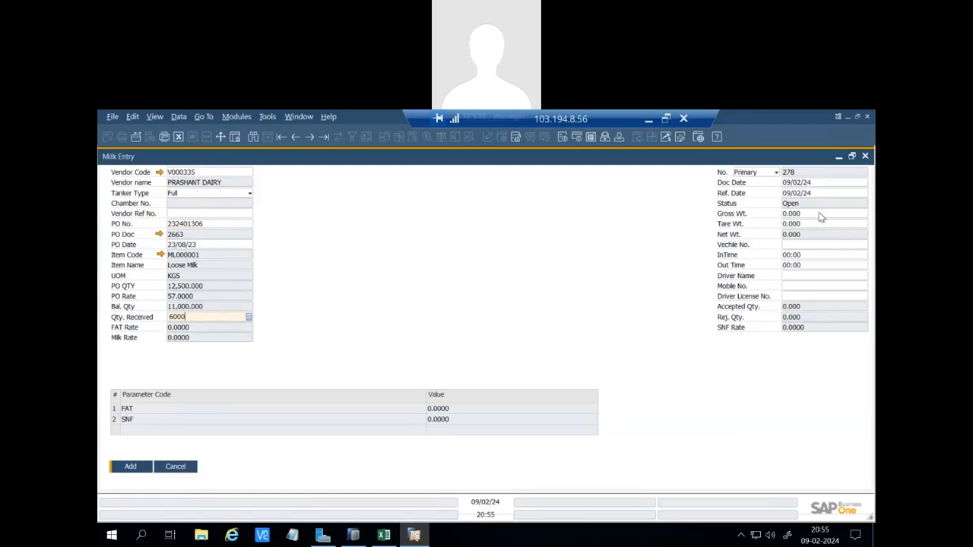
pyautogui.click(821, 213)
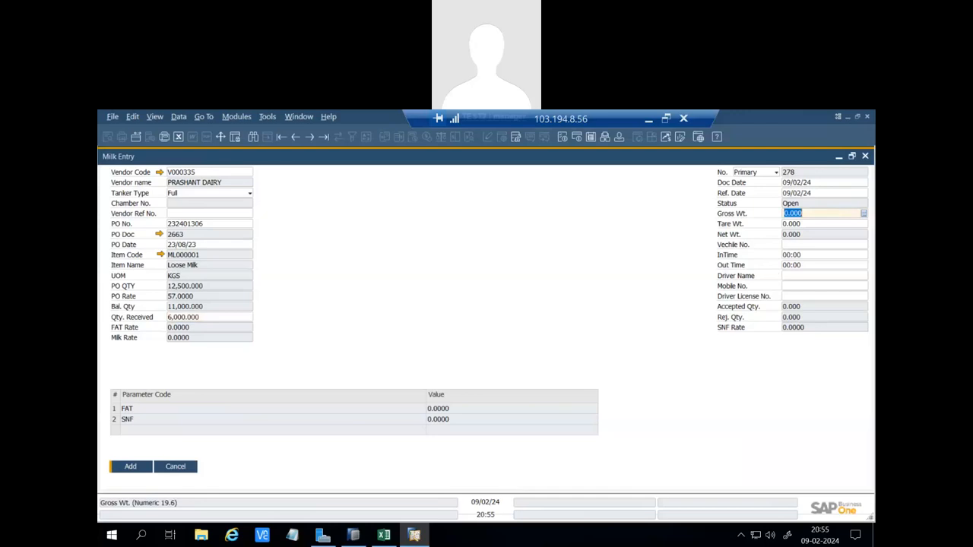
pyautogui.write('25000')
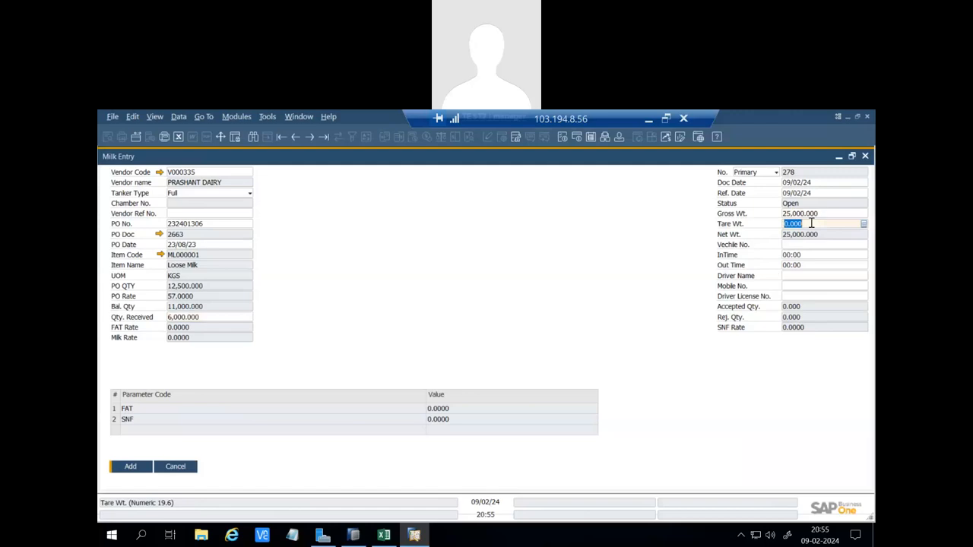
pyautogui.write('19,00')
pyautogui.click(825, 244)
pyautogui.write('UP')
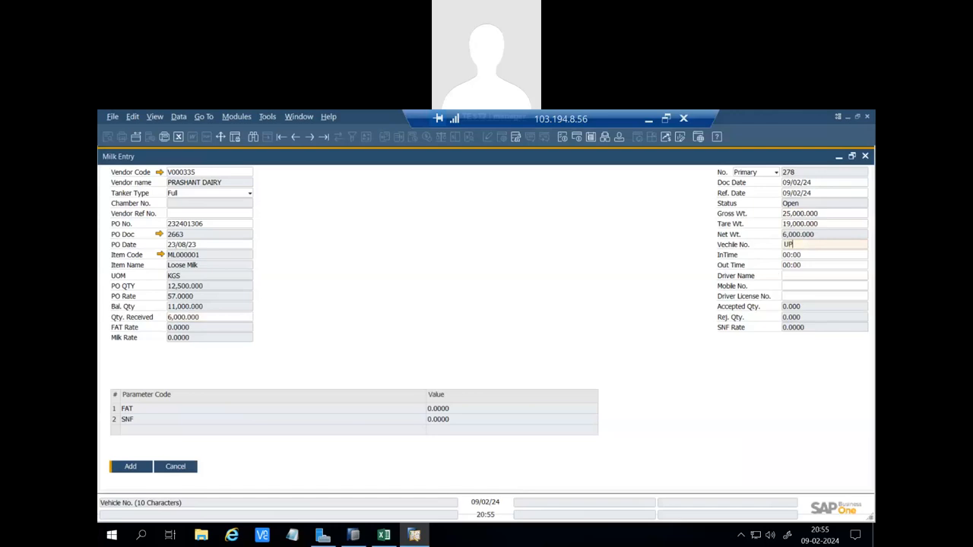
pyautogui.write('14AT5263')
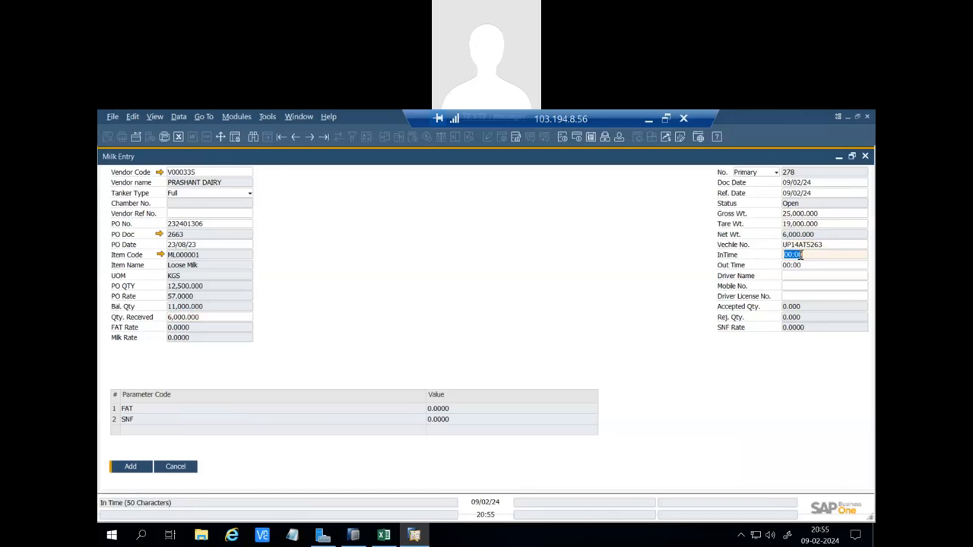
pyautogui.write('11:45')
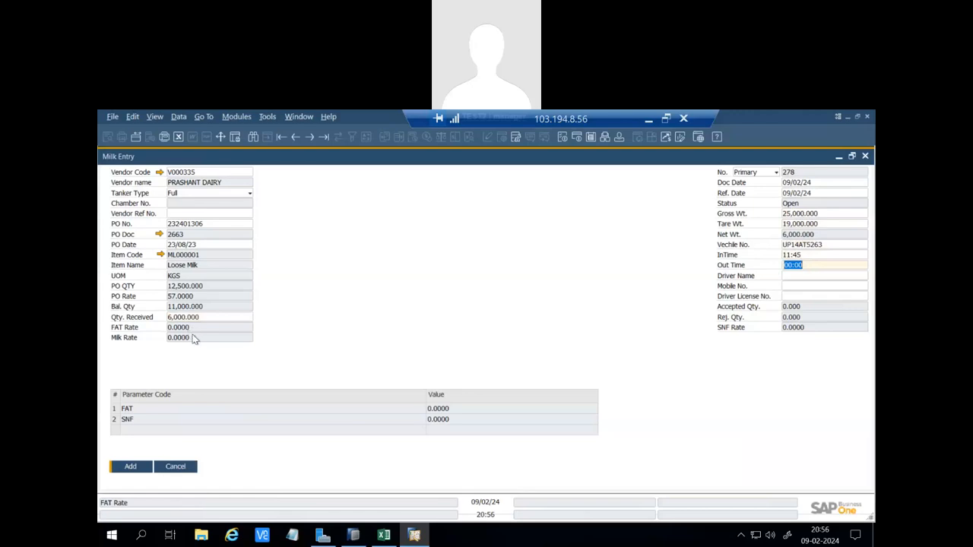
pyautogui.moveTo(805, 318)
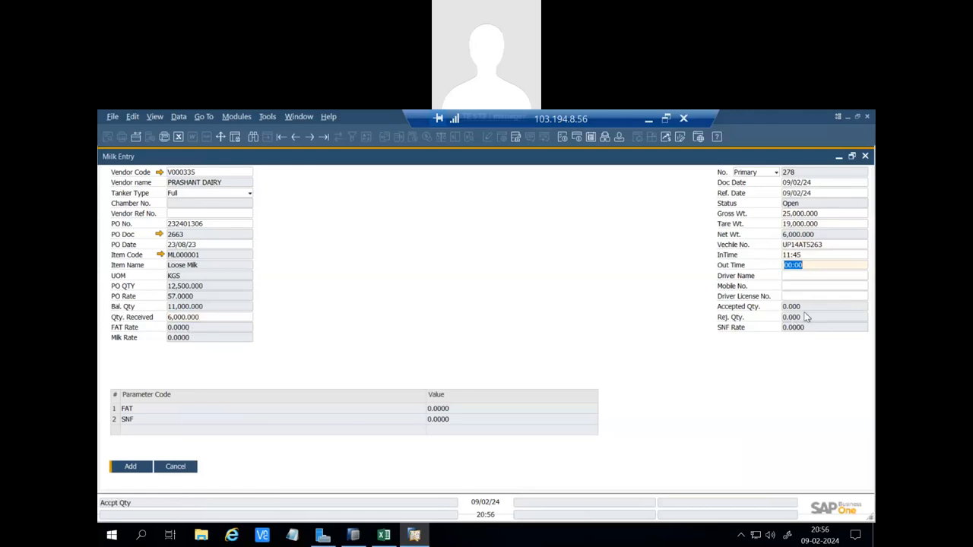
pyautogui.moveTo(803, 332)
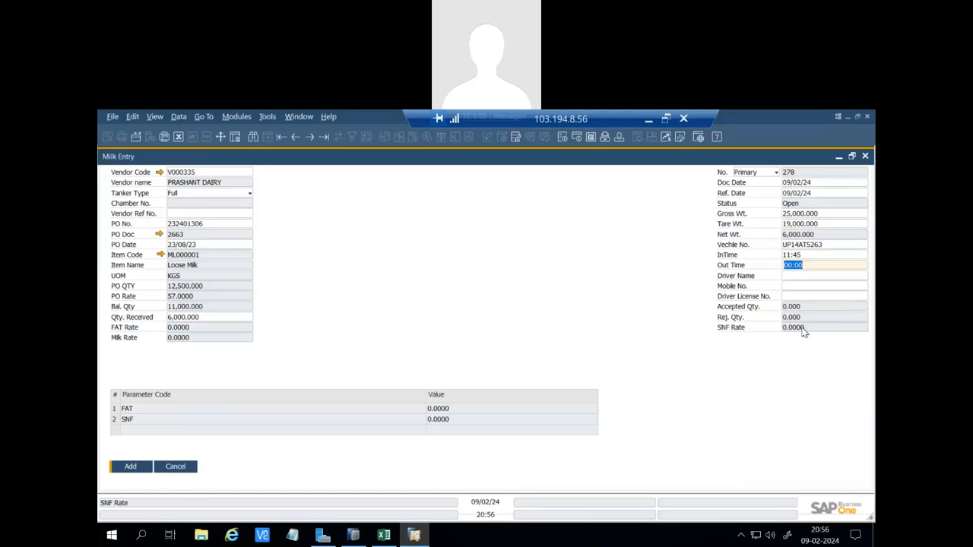
pyautogui.moveTo(245, 415)
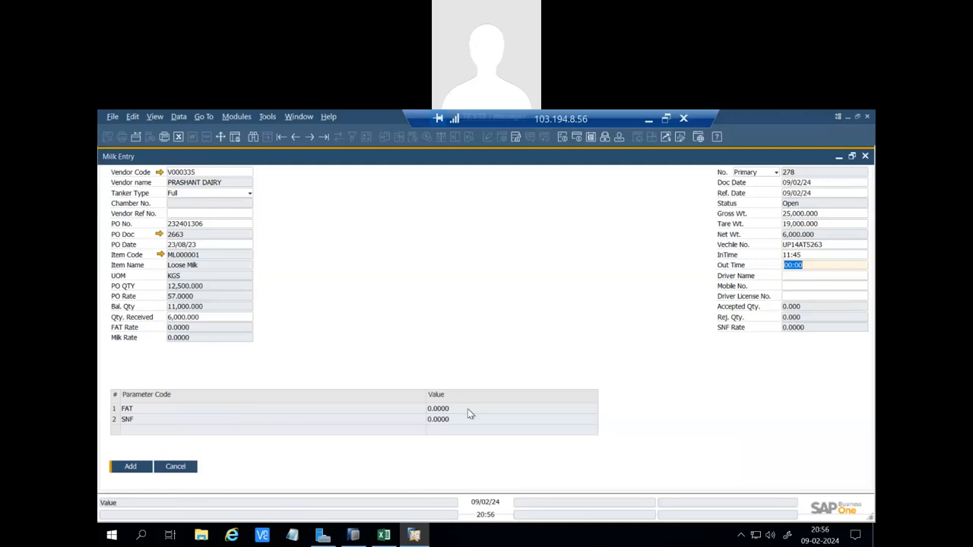
pyautogui.moveTo(453, 410)
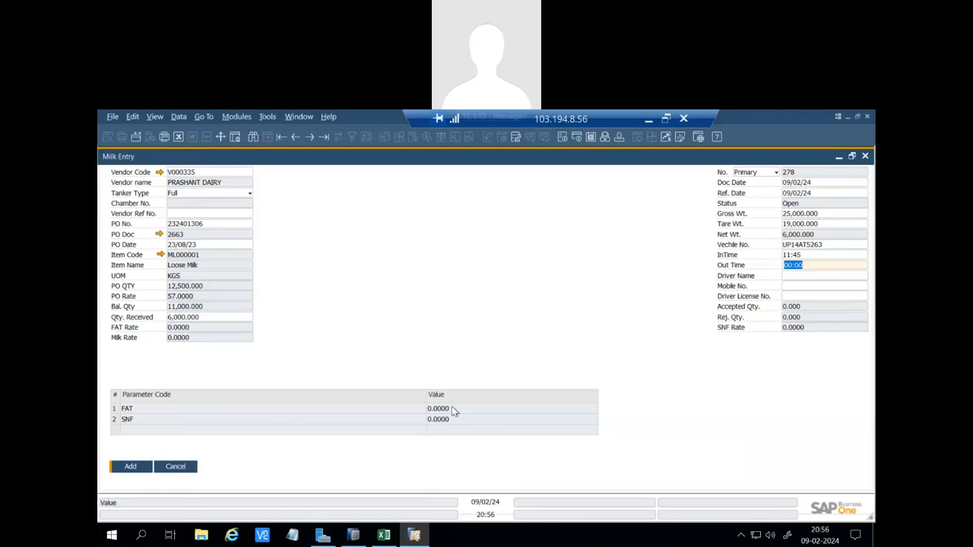
pyautogui.moveTo(453, 409)
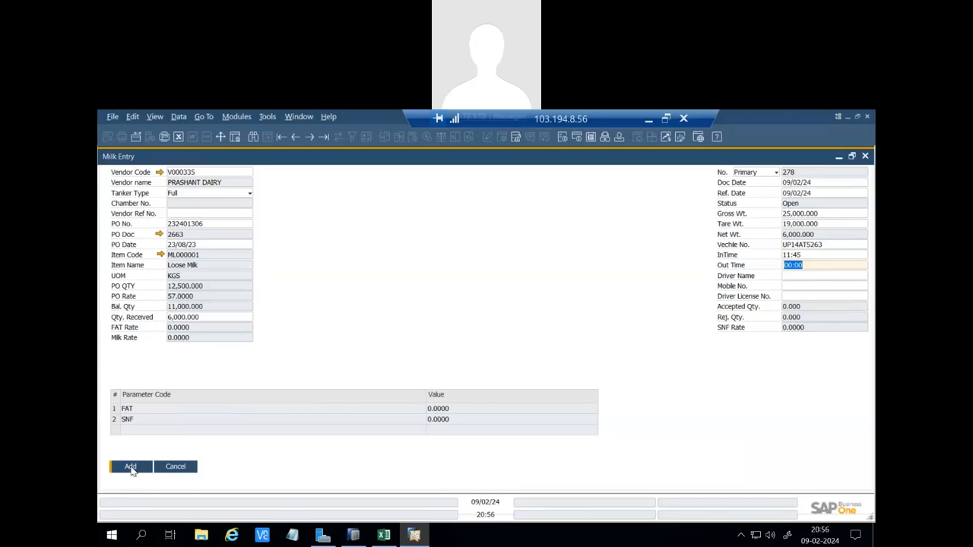
# Add Milk Entry 278 and confirm so it is saved with status Open.
pyautogui.click(130, 466)
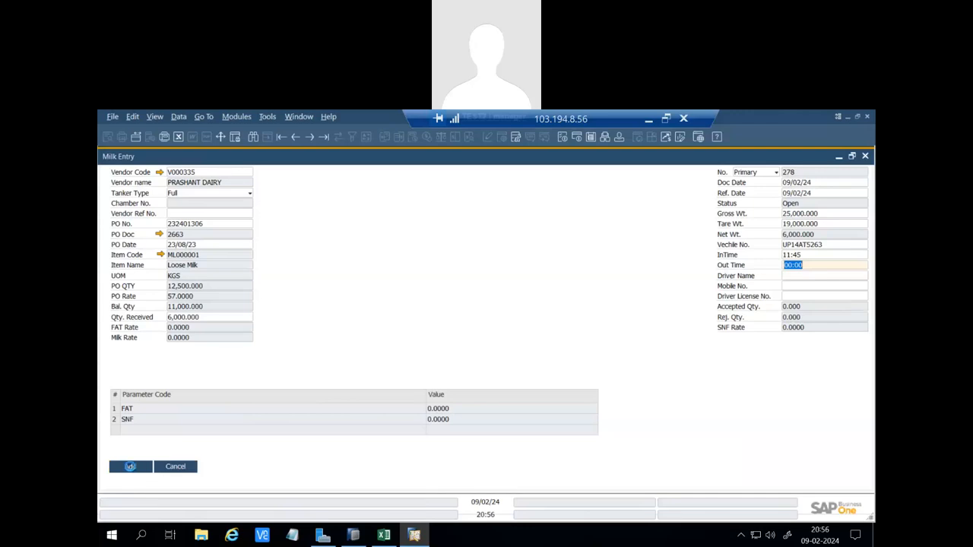
pyautogui.click(130, 466)
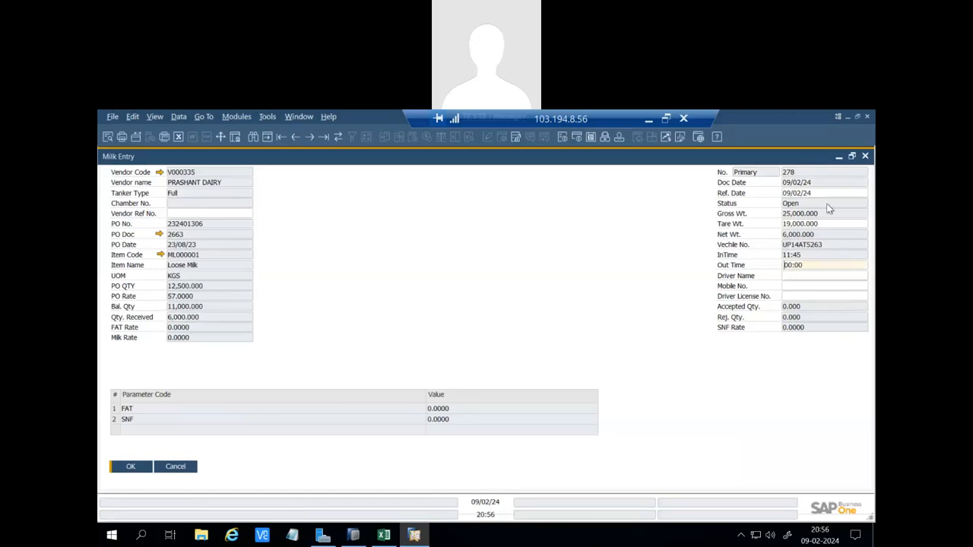
pyautogui.moveTo(756, 182)
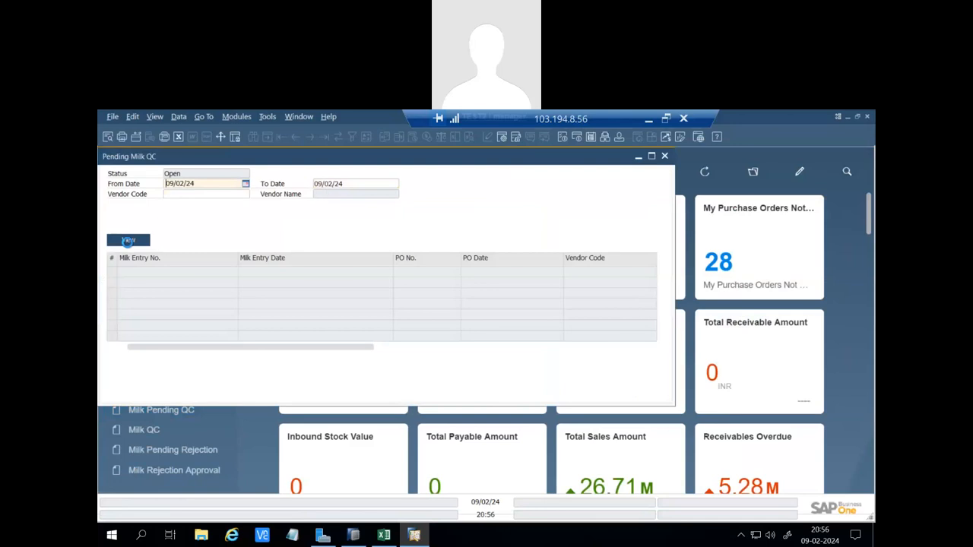
# View Pending Milk QC, verify entry 278 from V000335 is open, and close the list.
pyautogui.click(128, 240)
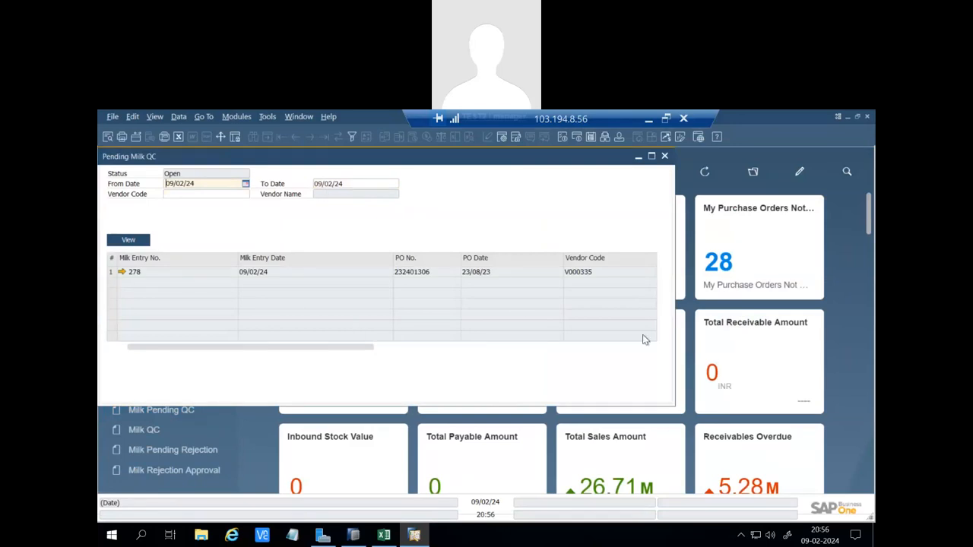
pyautogui.moveTo(380, 288)
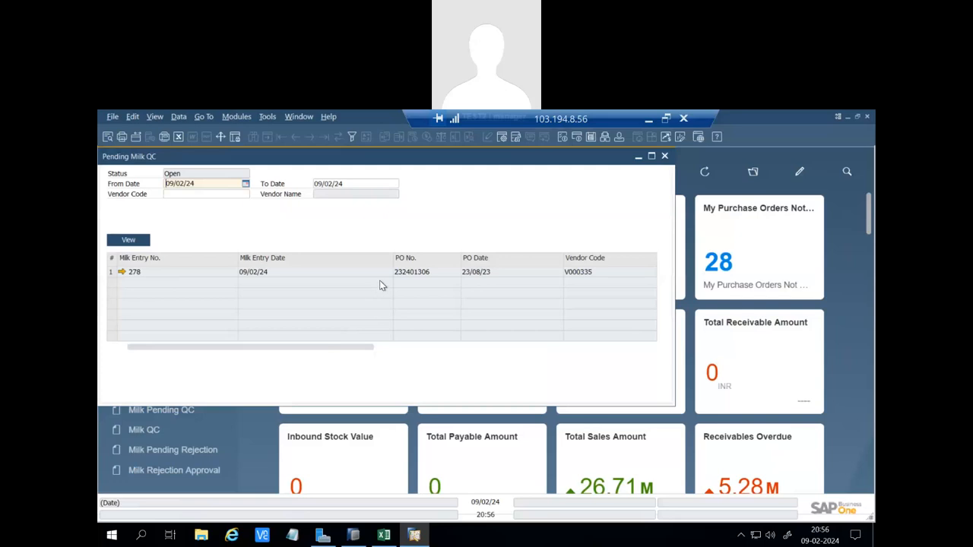
pyautogui.moveTo(165, 286)
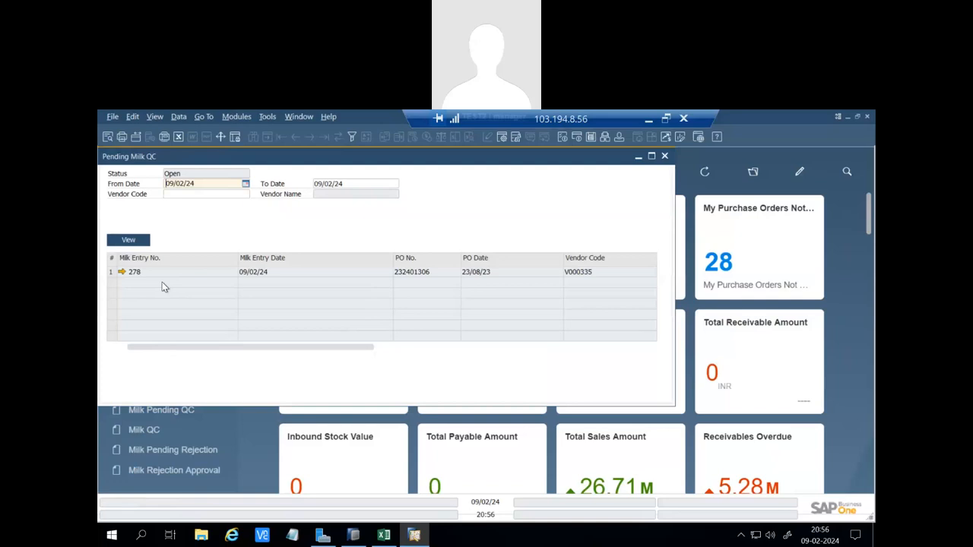
pyautogui.moveTo(667, 158)
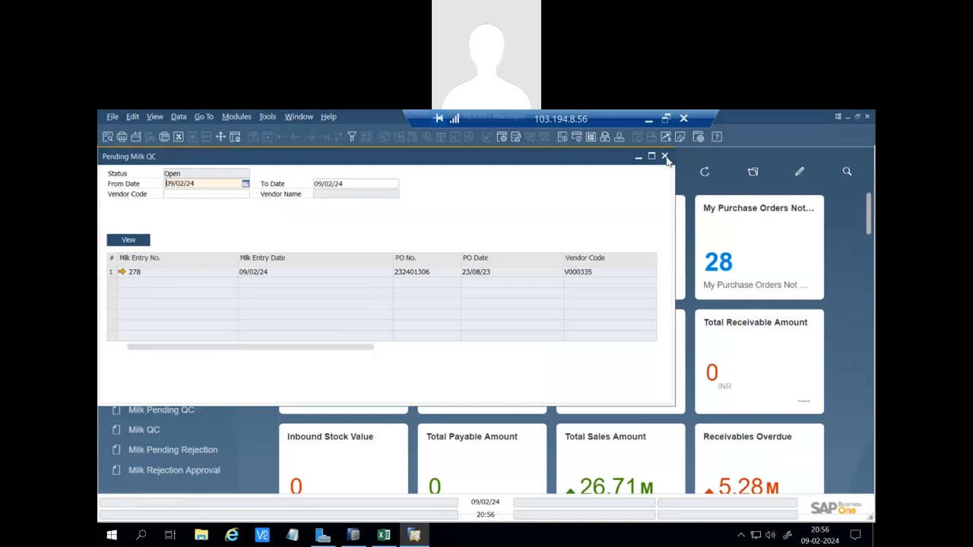
pyautogui.click(665, 155)
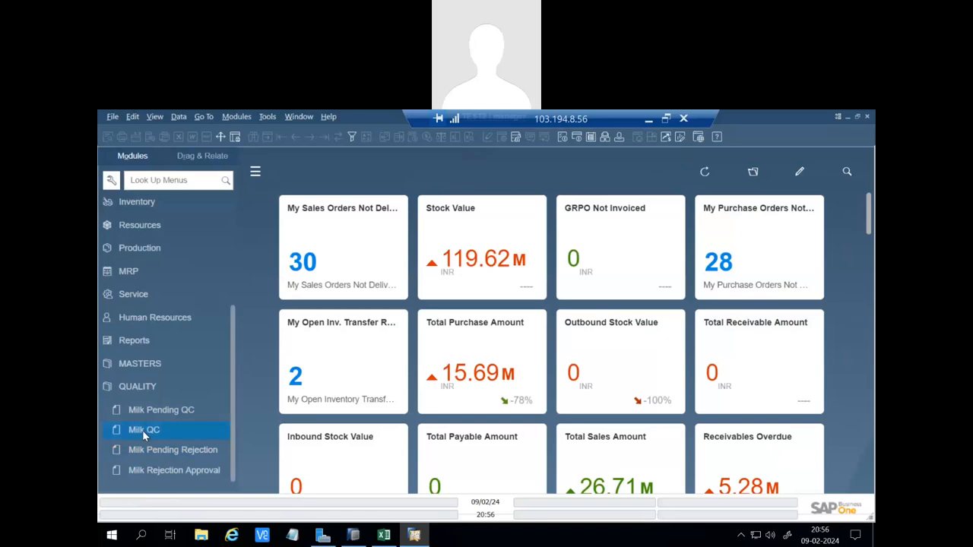
# Start a Milk QC for entry 278 and record temperature 4 and organoleptic Yes.
pyautogui.click(144, 430)
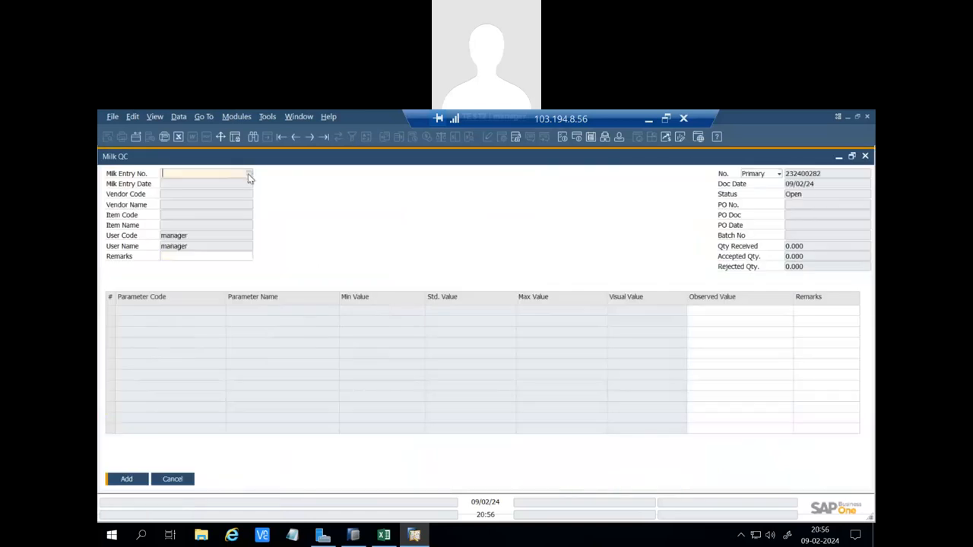
pyautogui.click(249, 173)
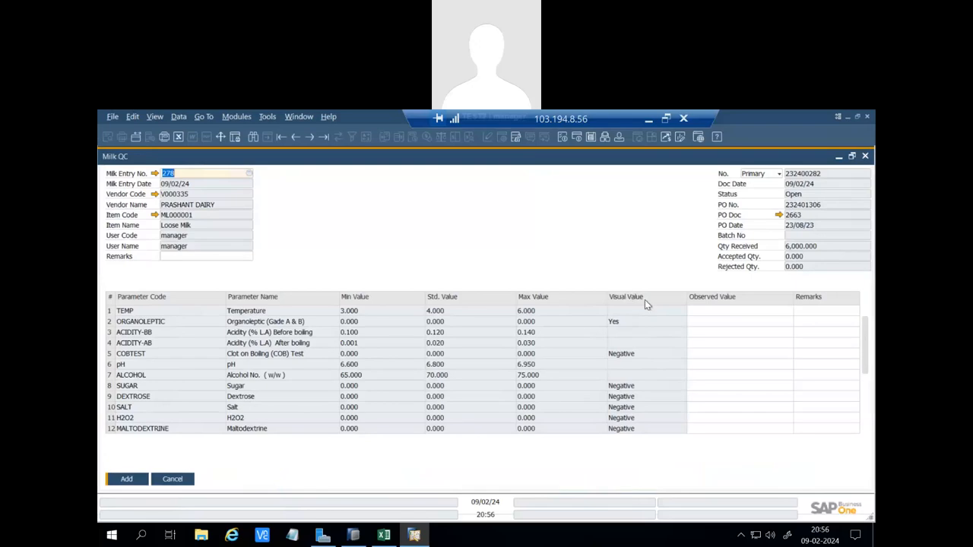
pyautogui.moveTo(714, 316)
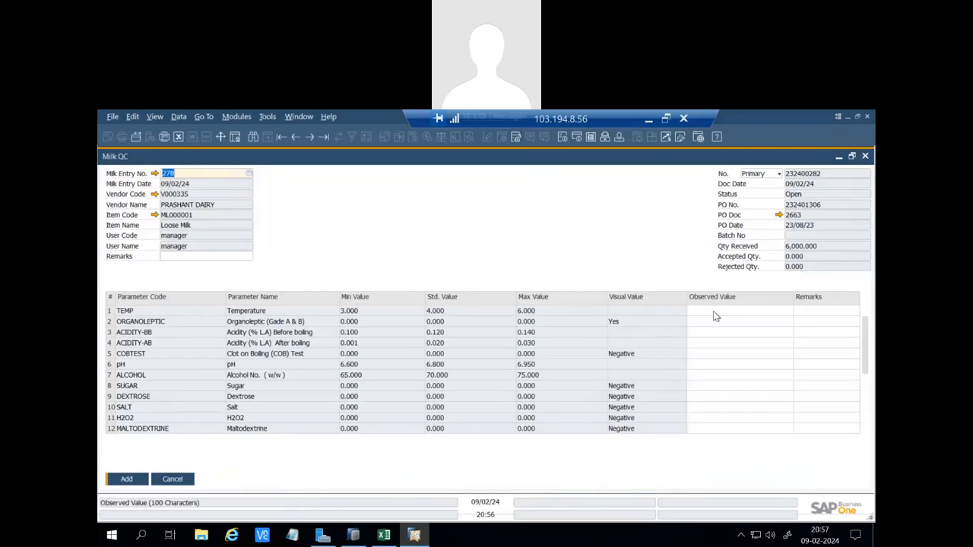
pyautogui.click(737, 310)
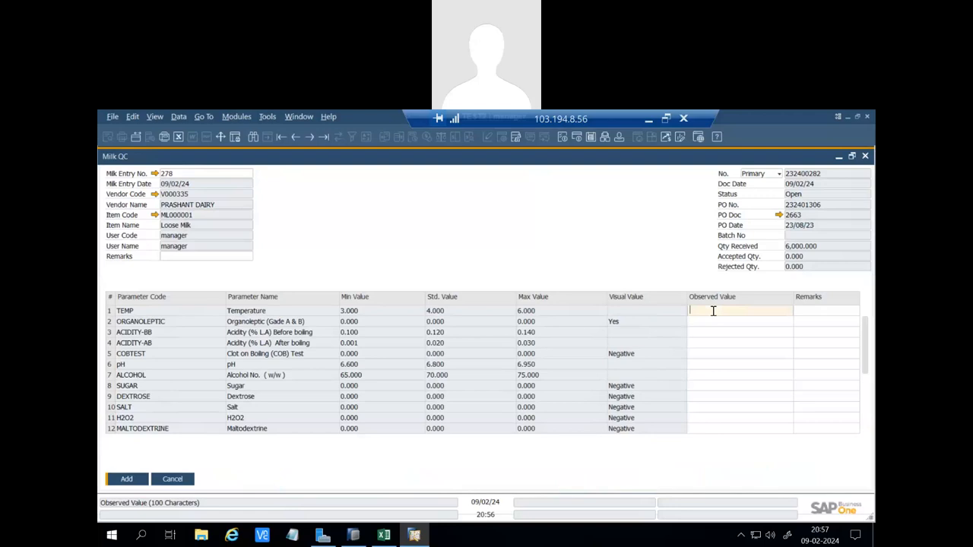
pyautogui.write('4')
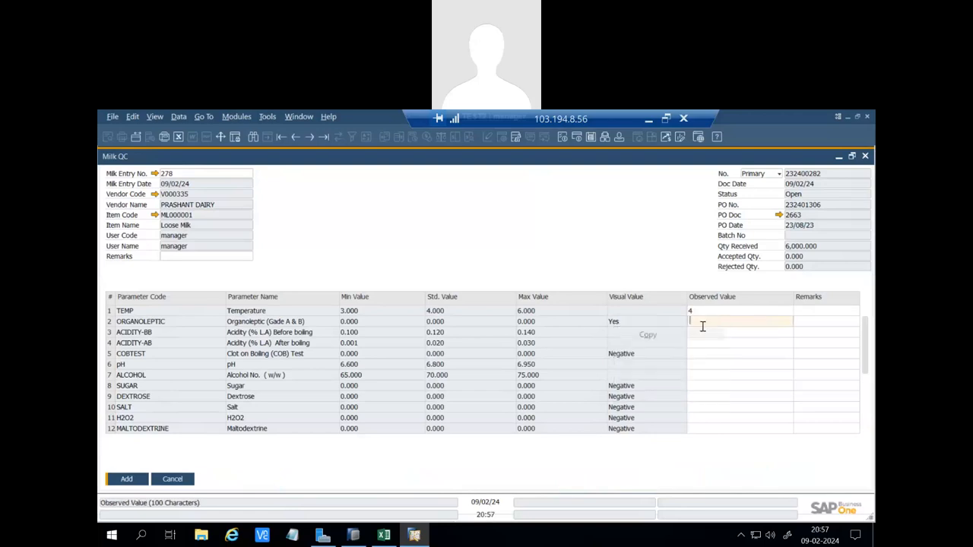
pyautogui.write('Yes')
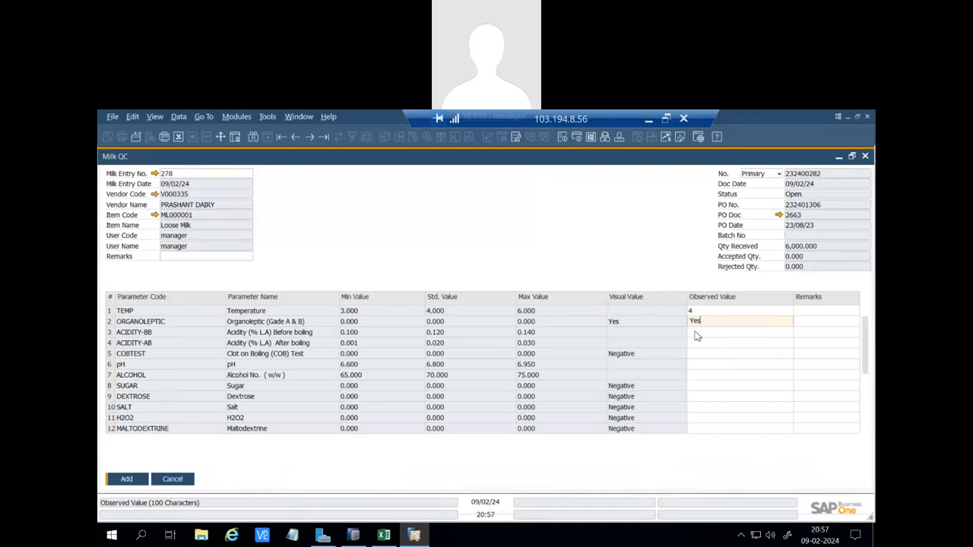
# Record acidity 0.14/0.02, clot on boiling Negative and pH 6.8.
pyautogui.click(737, 332)
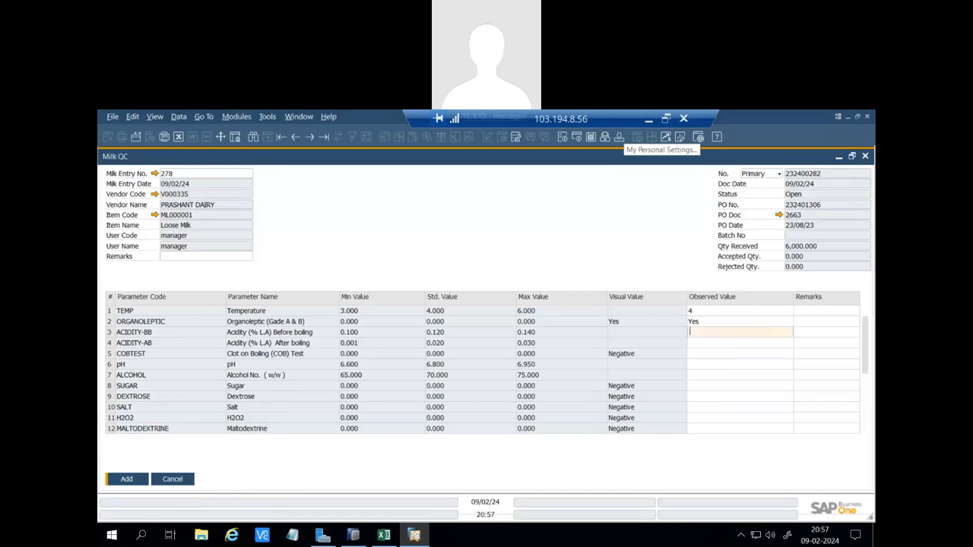
pyautogui.moveTo(661, 149)
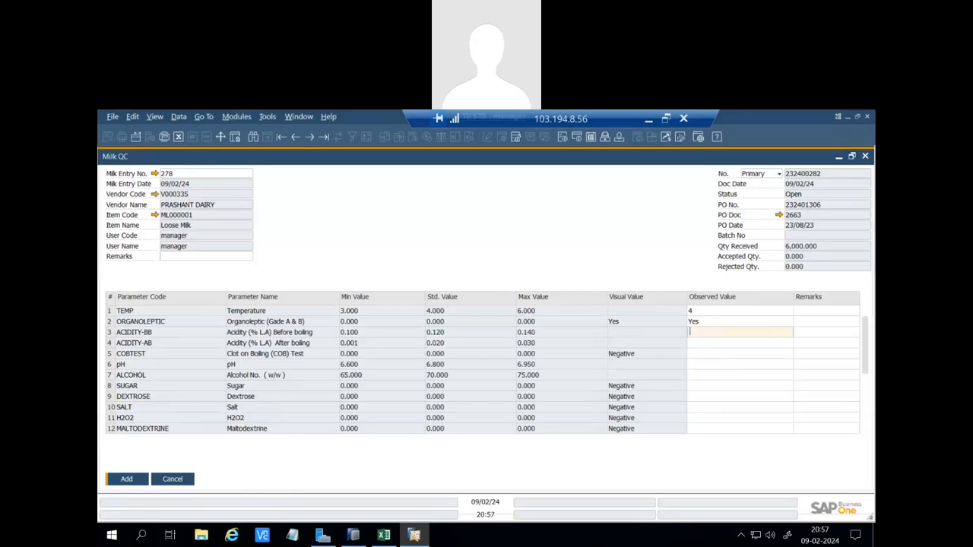
pyautogui.write('0.14')
pyautogui.click(739, 343)
pyautogui.write('0.02')
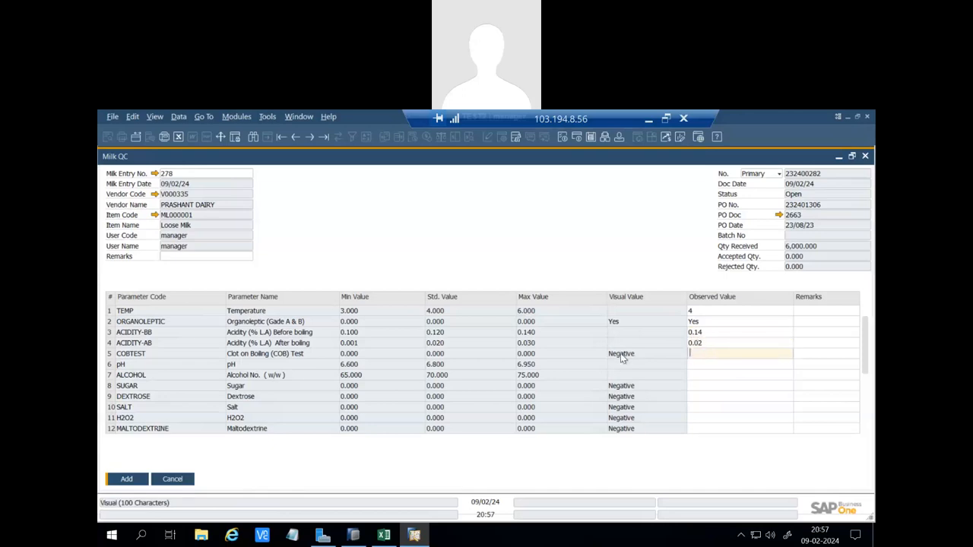
pyautogui.click(737, 354)
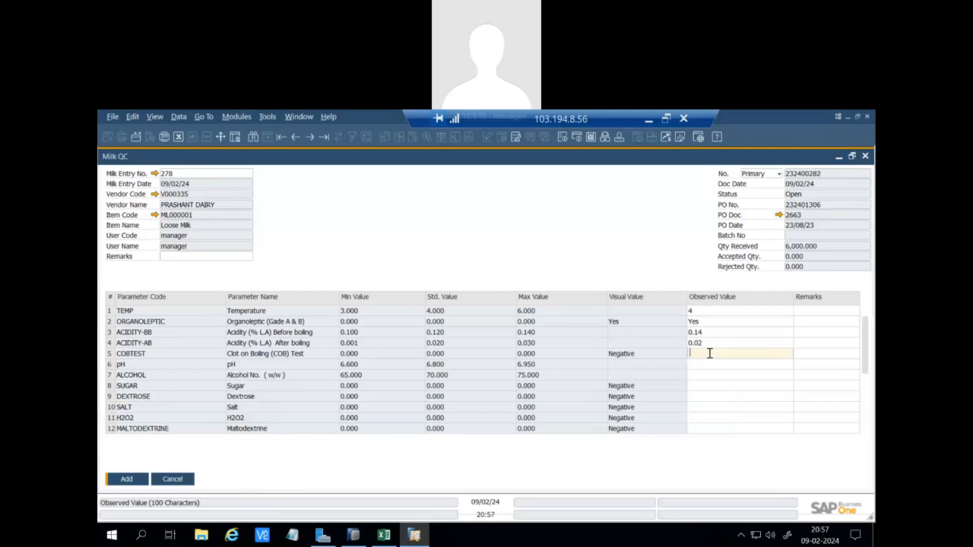
pyautogui.write('Negative')
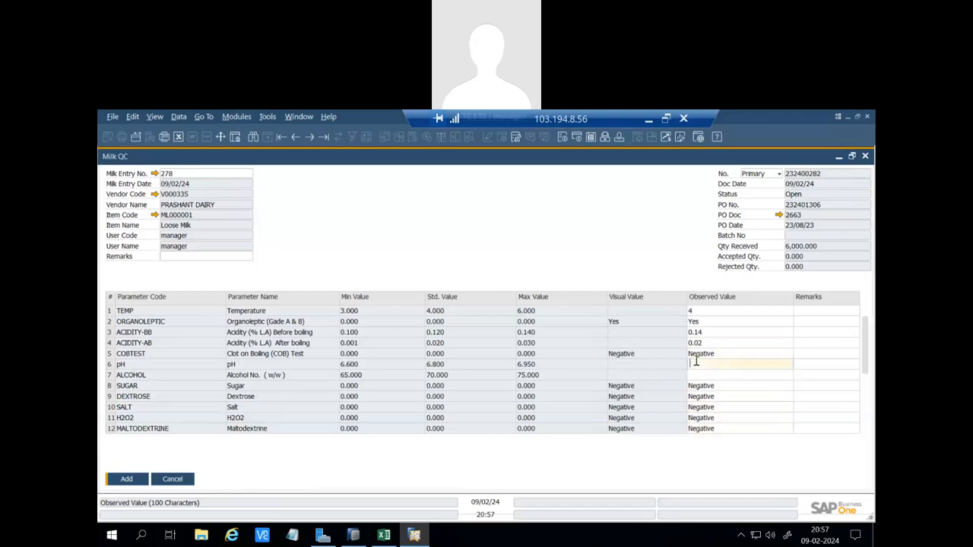
pyautogui.write('6.8')
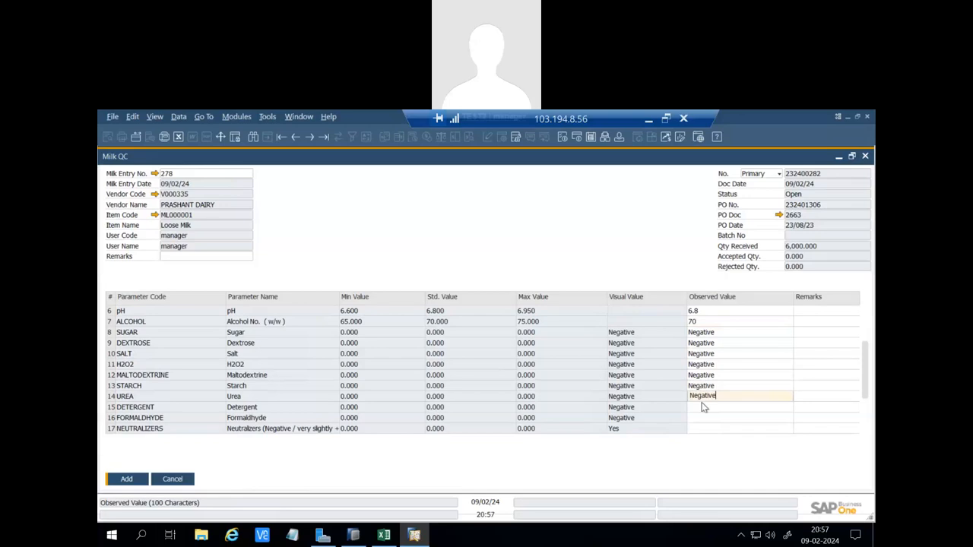
# Fill observed values Yes, 5.4, 7.8, 42 and 8.5 for Neutralizers, FAT, SNF, BR, SNF2.
pyautogui.scroll(-3)
pyautogui.write('Negative')
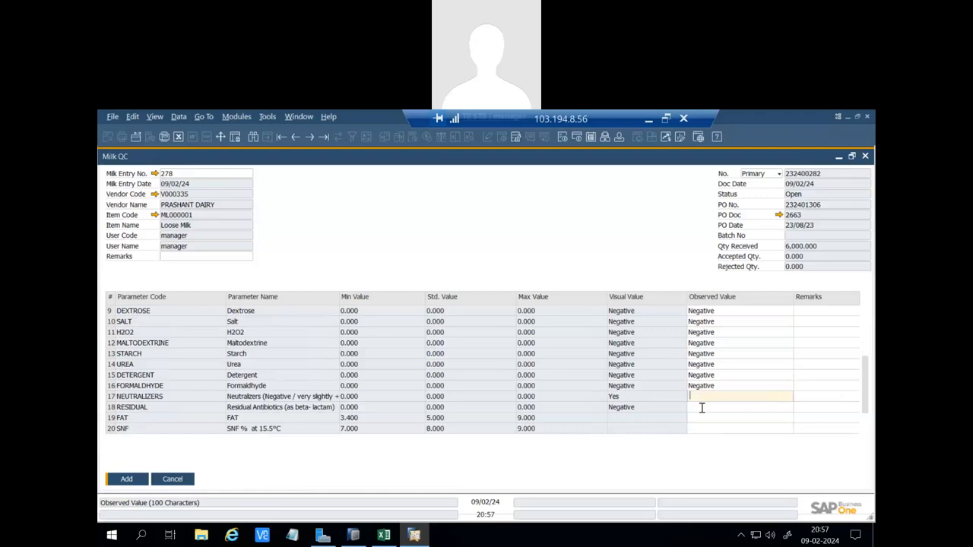
pyautogui.write('Yes')
pyautogui.click(740, 406)
pyautogui.write('Negative')
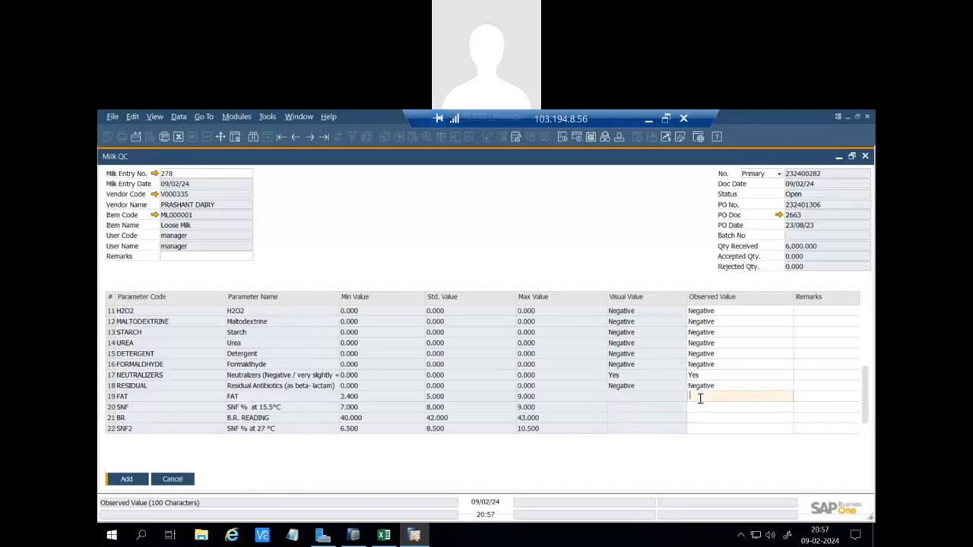
pyautogui.write('5')
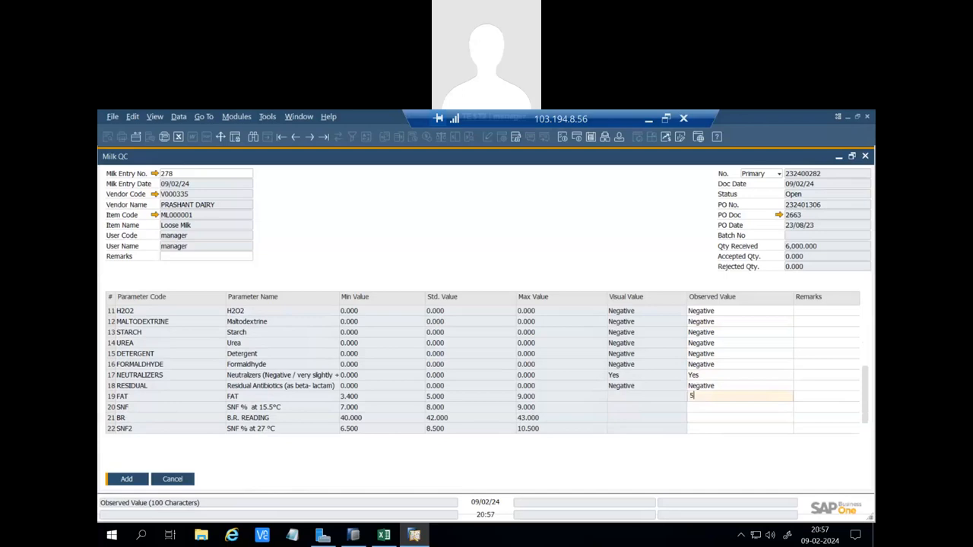
pyautogui.write('.4')
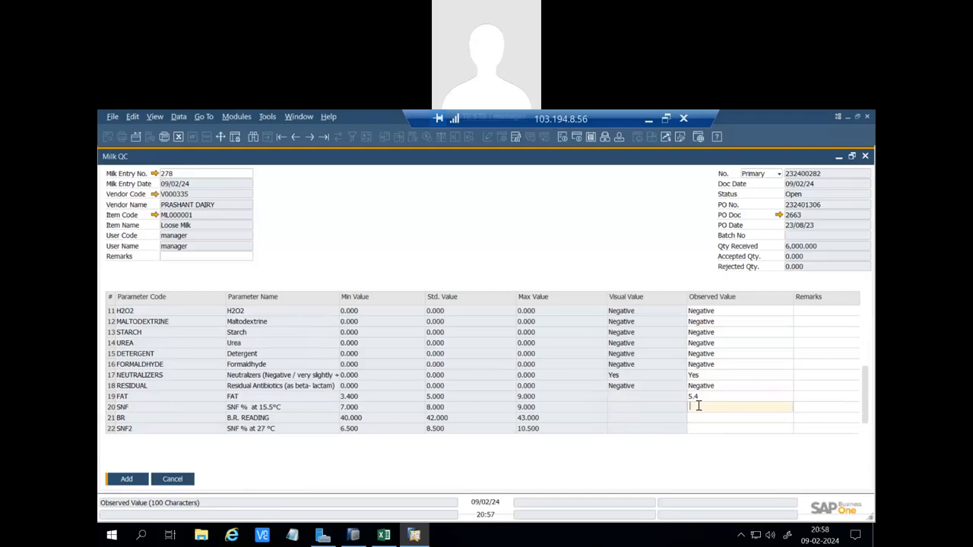
pyautogui.write('7.')
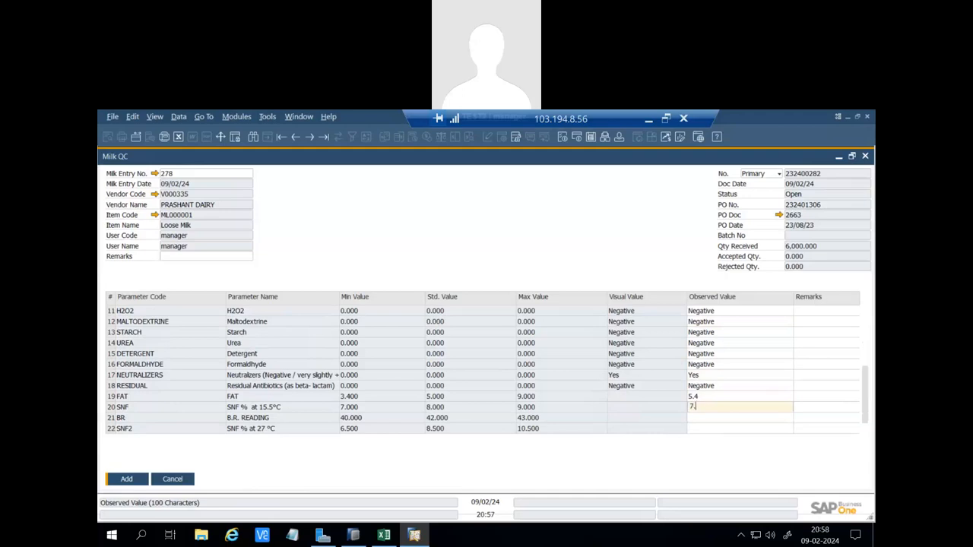
pyautogui.write('8')
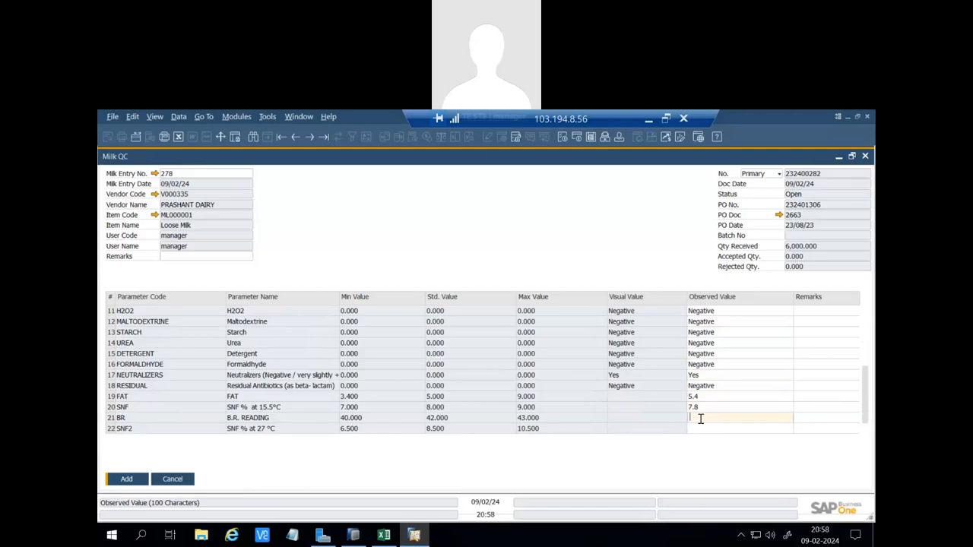
pyautogui.write('42')
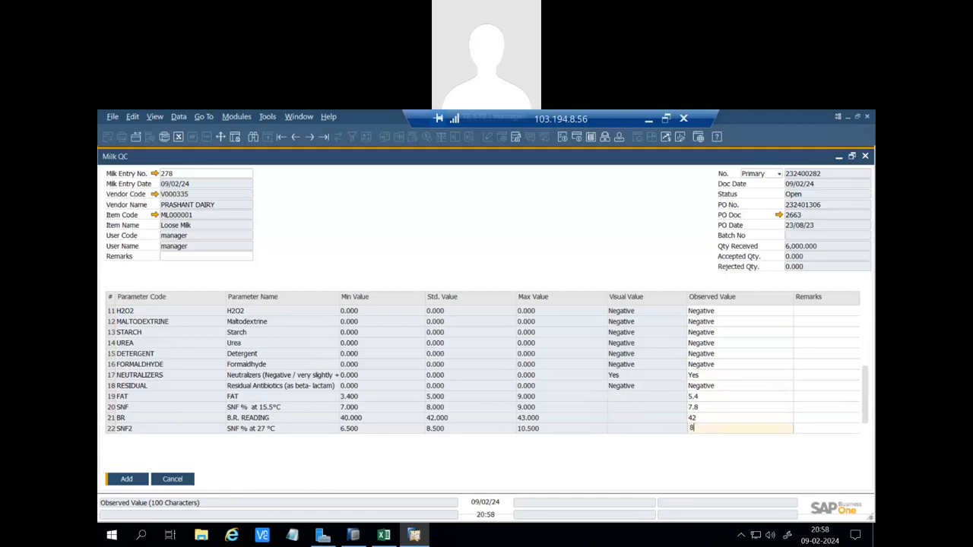
pyautogui.write('.5')
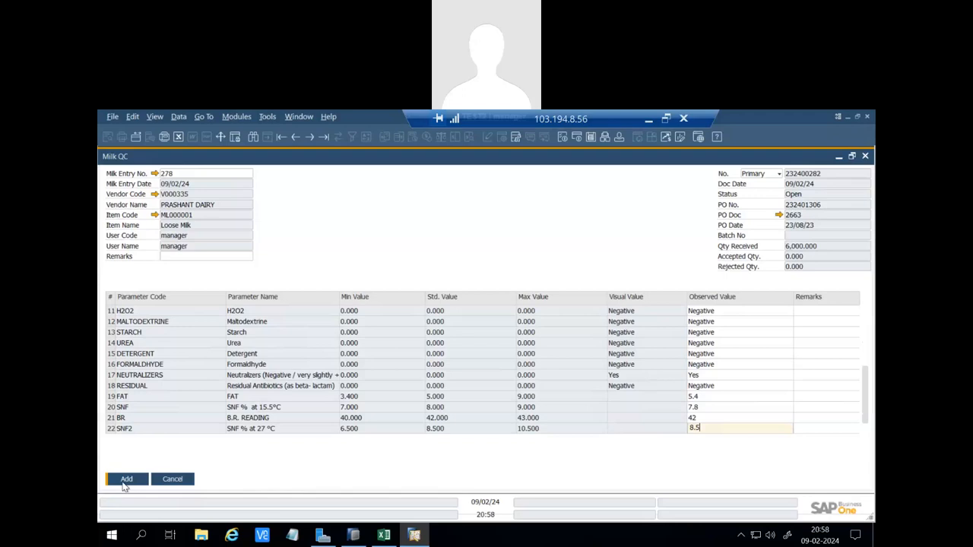
# Add the Milk QC for entry 278 as QC Done with 6,000 accepted, then cancel out.
pyautogui.click(126, 479)
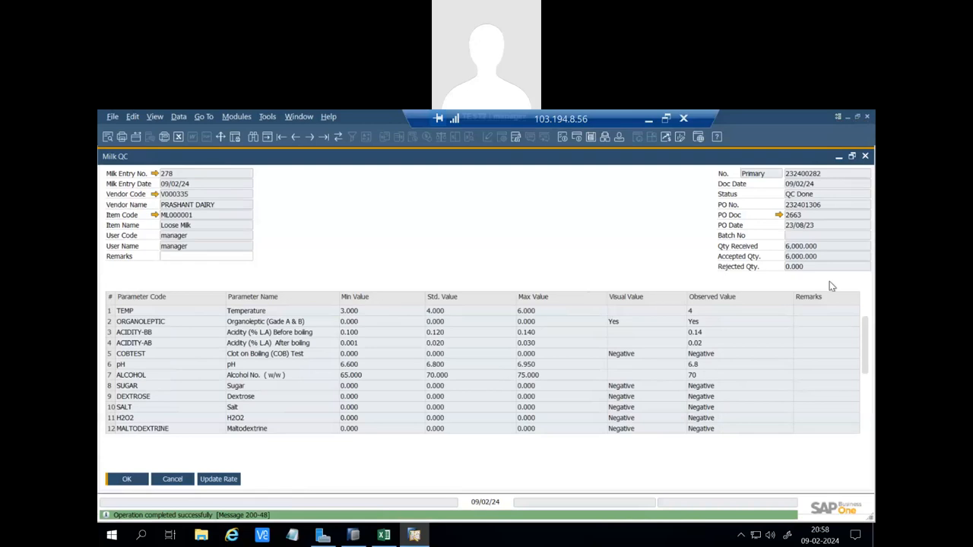
pyautogui.moveTo(813, 267)
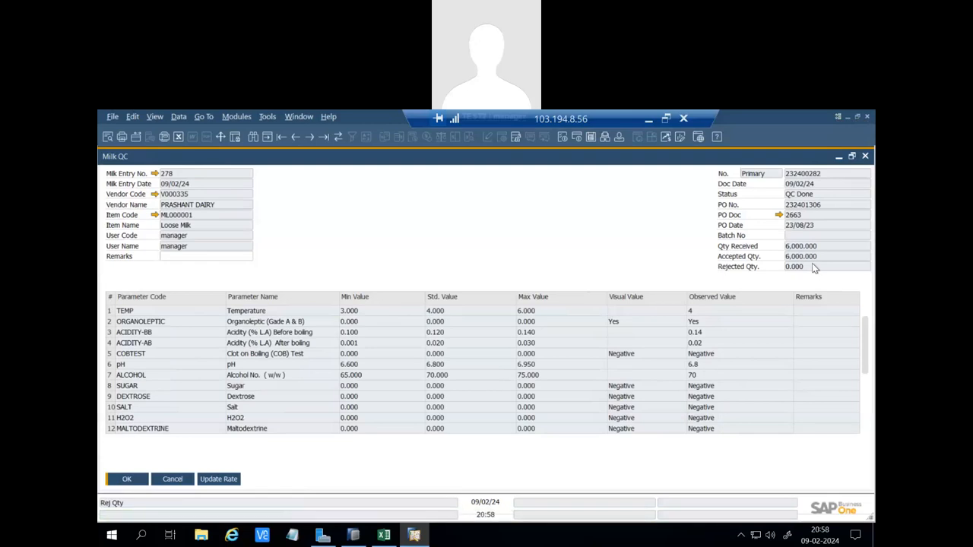
pyautogui.scroll(-3)
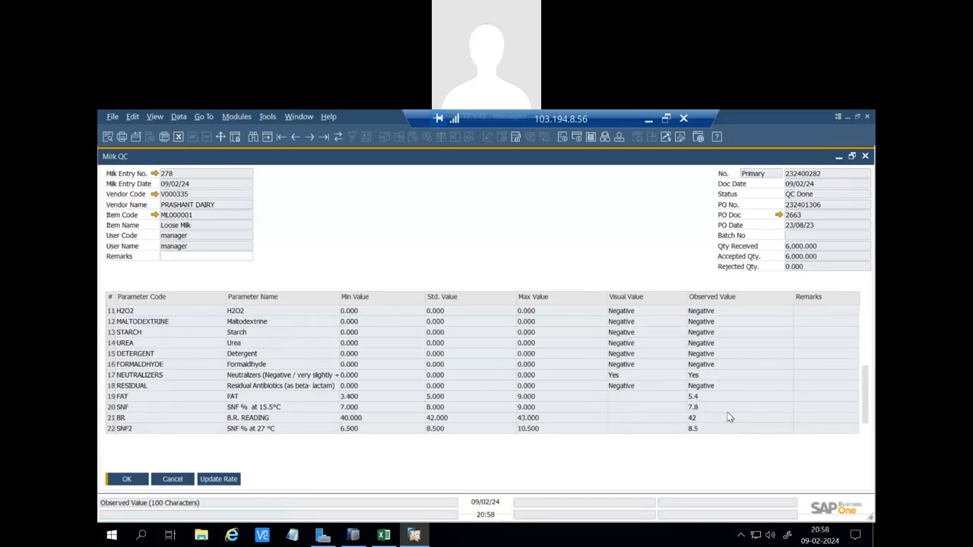
pyautogui.moveTo(706, 402)
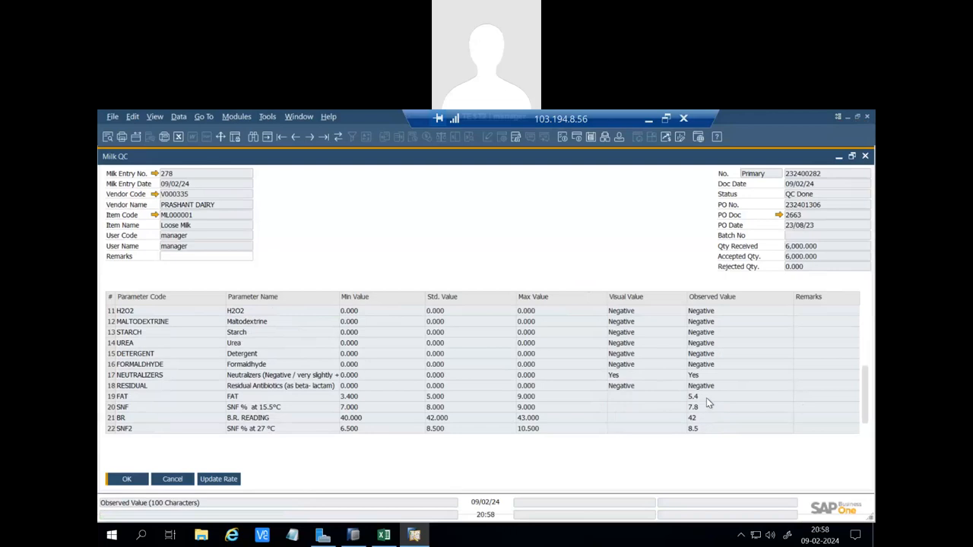
pyautogui.moveTo(701, 413)
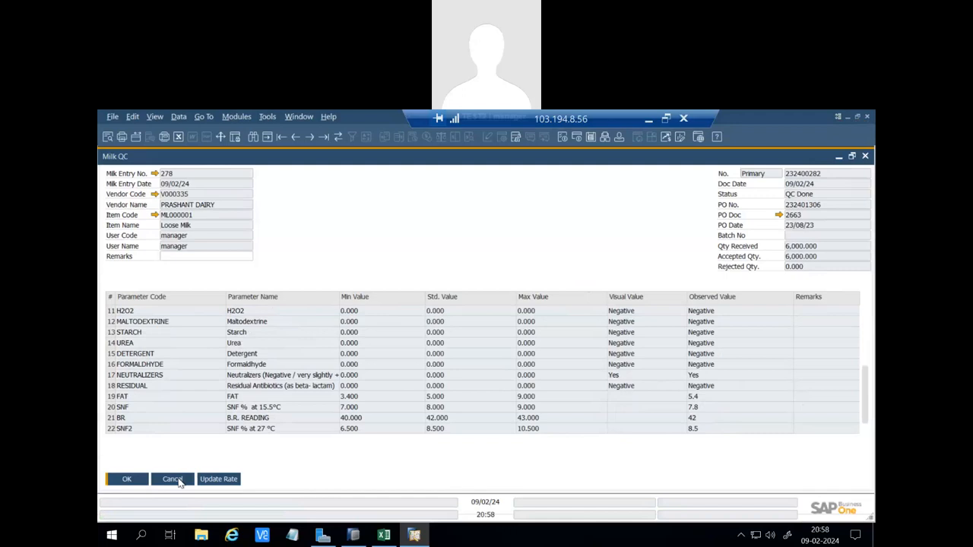
pyautogui.click(172, 479)
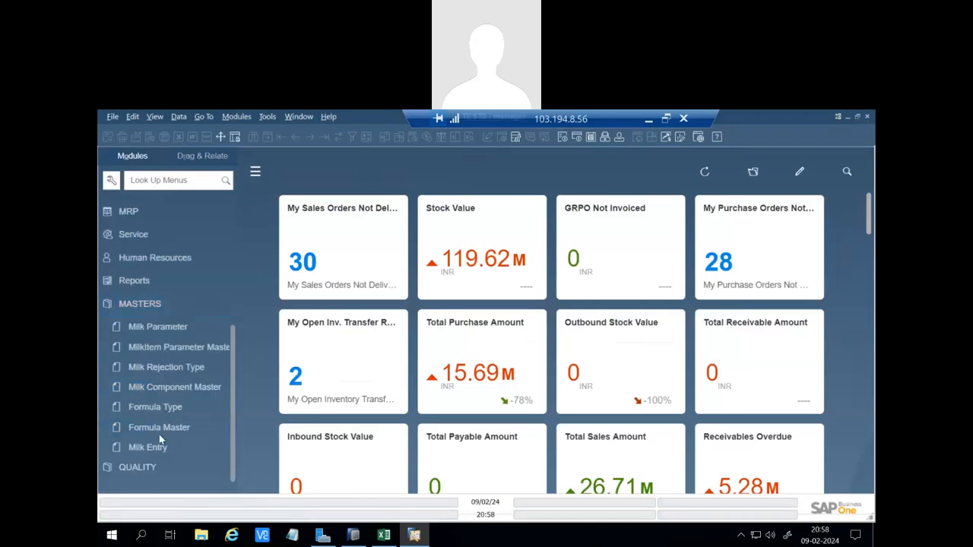
pyautogui.click(147, 447)
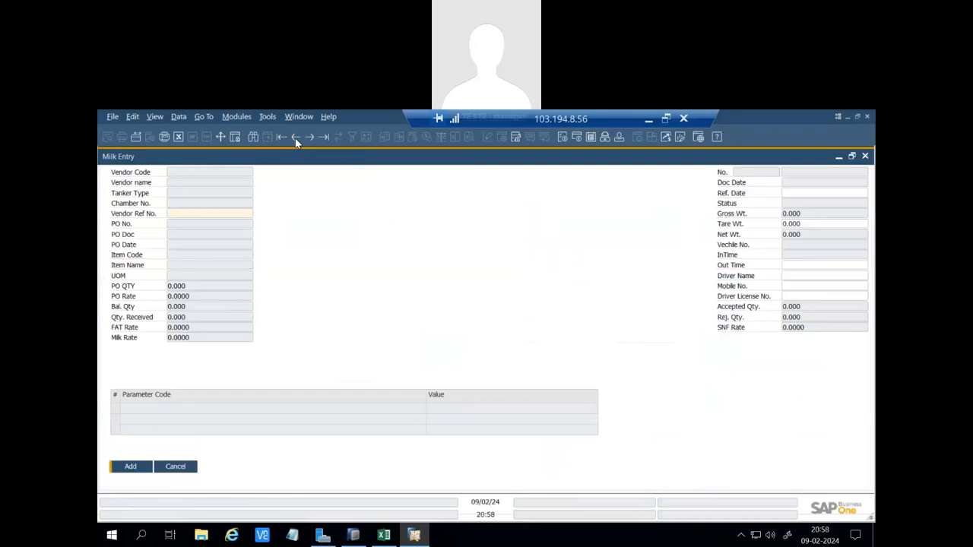
pyautogui.click(295, 137)
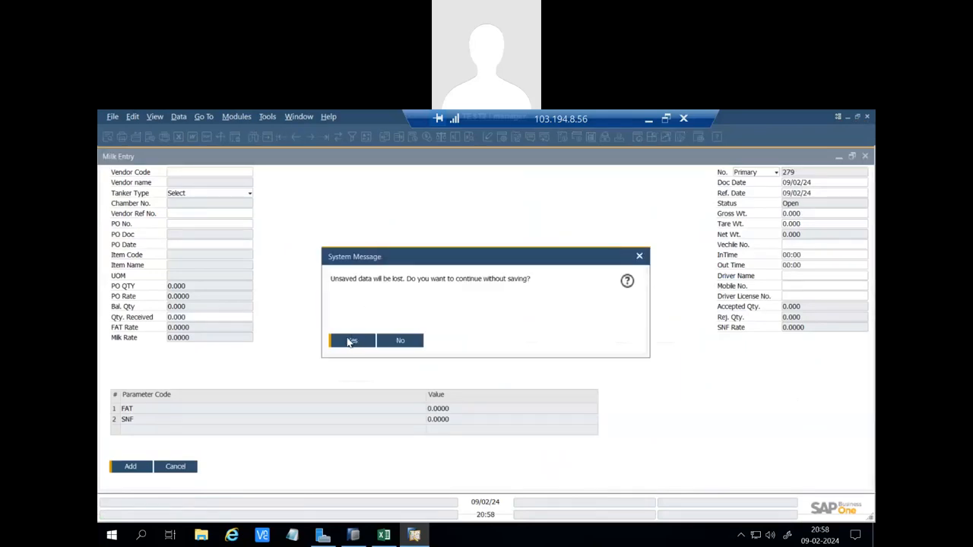
pyautogui.click(351, 339)
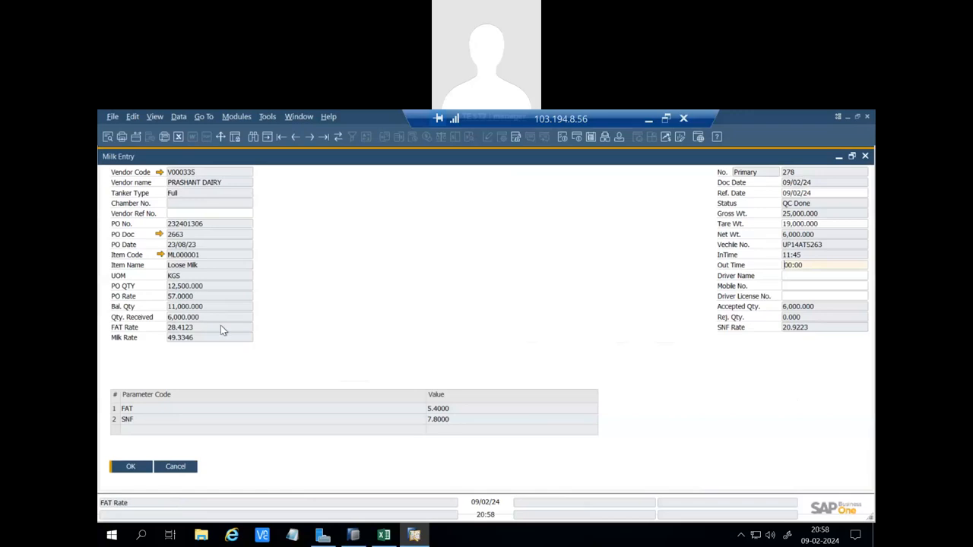
pyautogui.moveTo(191, 336)
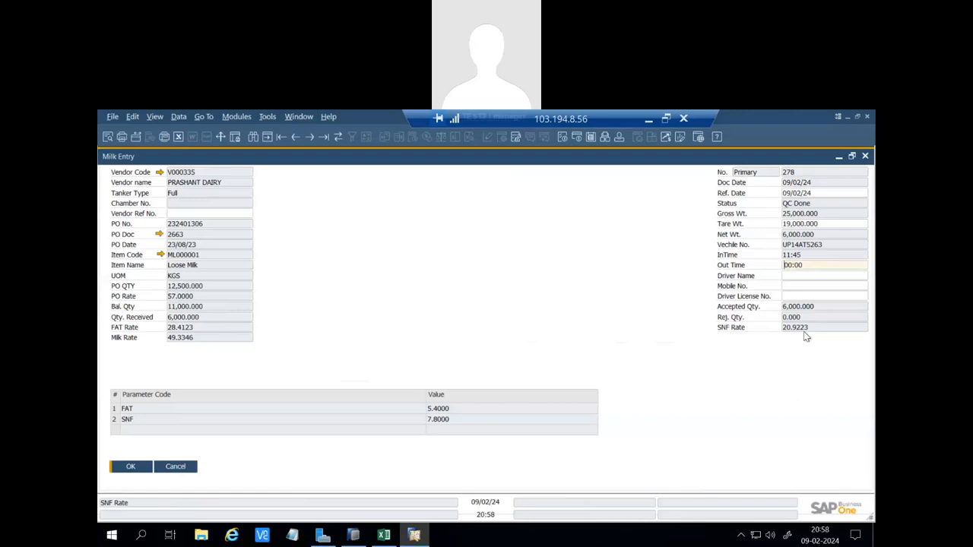
pyautogui.moveTo(224, 410)
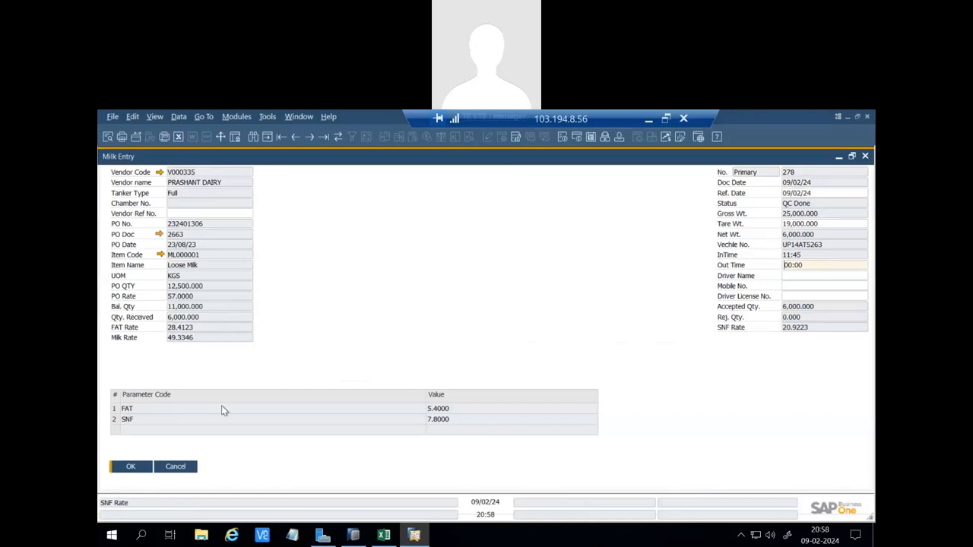
pyautogui.moveTo(190, 343)
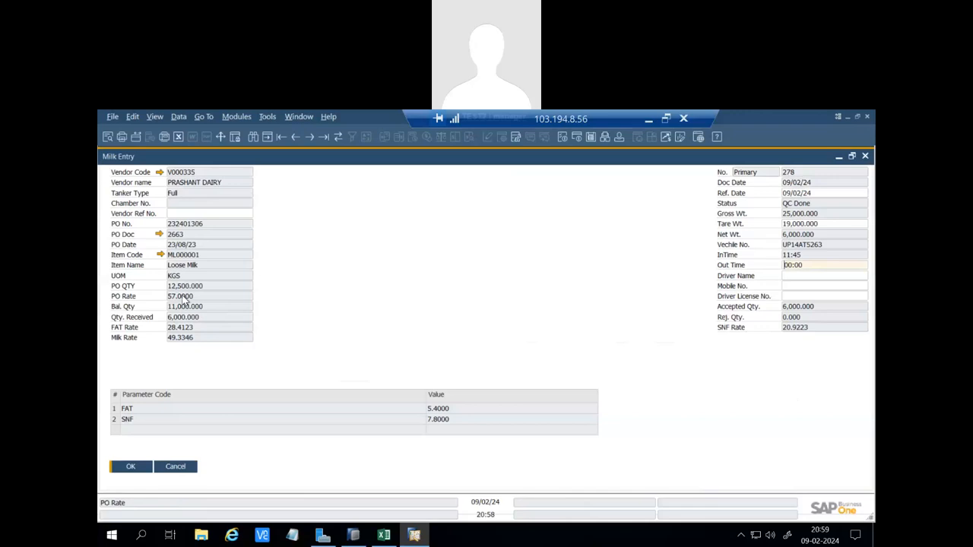
pyautogui.moveTo(202, 337)
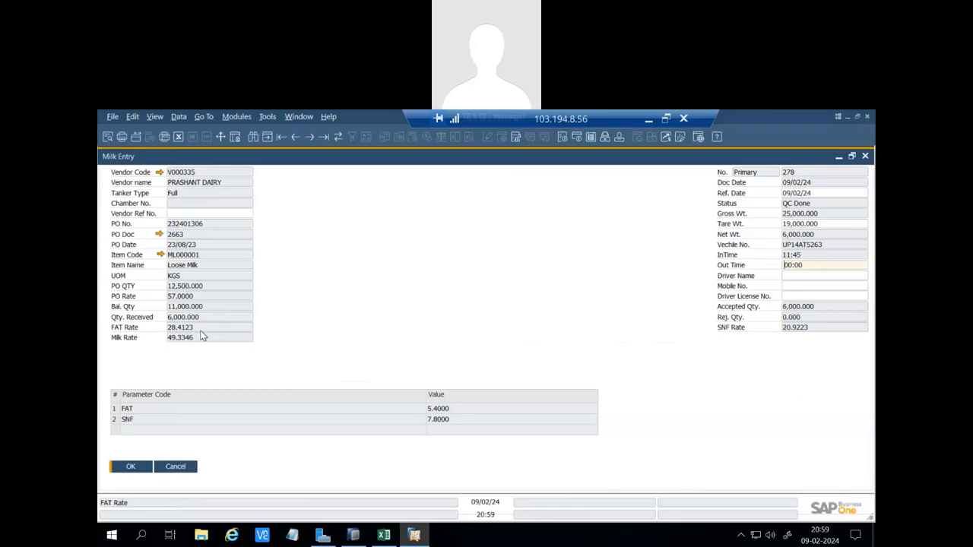
pyautogui.moveTo(180, 474)
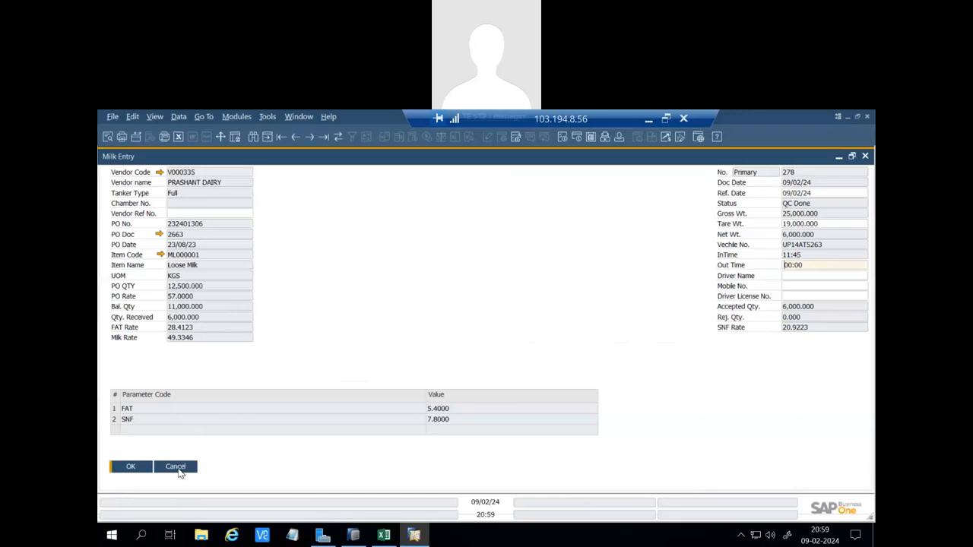
pyautogui.click(175, 466)
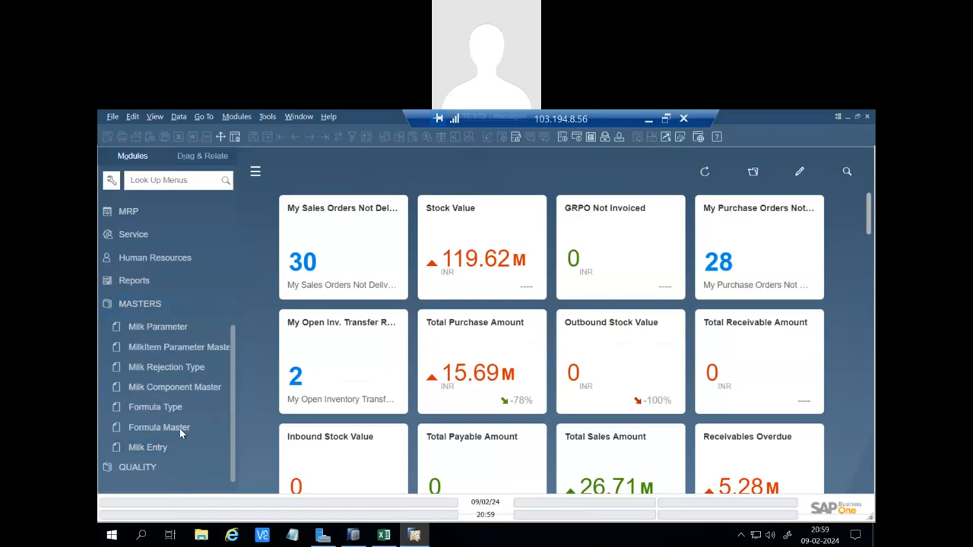
pyautogui.click(147, 447)
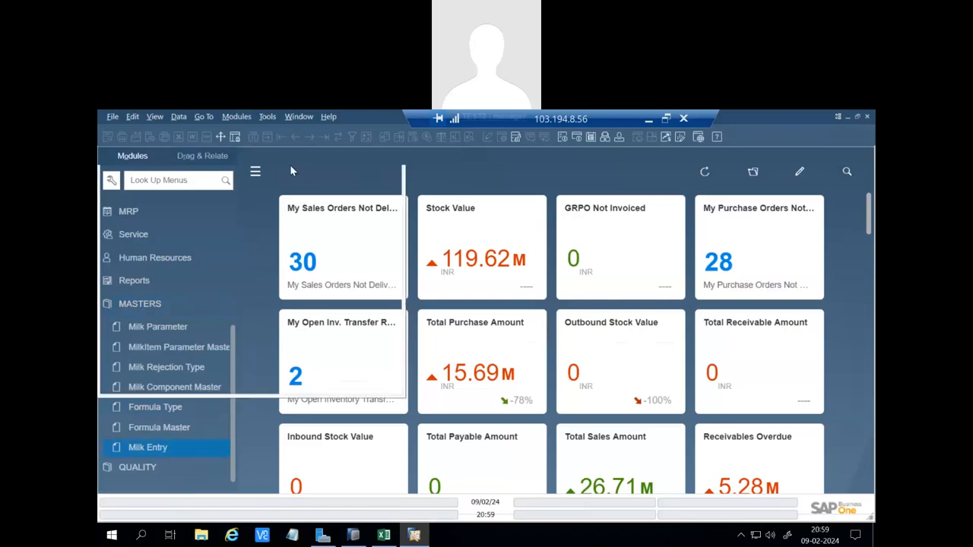
pyautogui.click(148, 446)
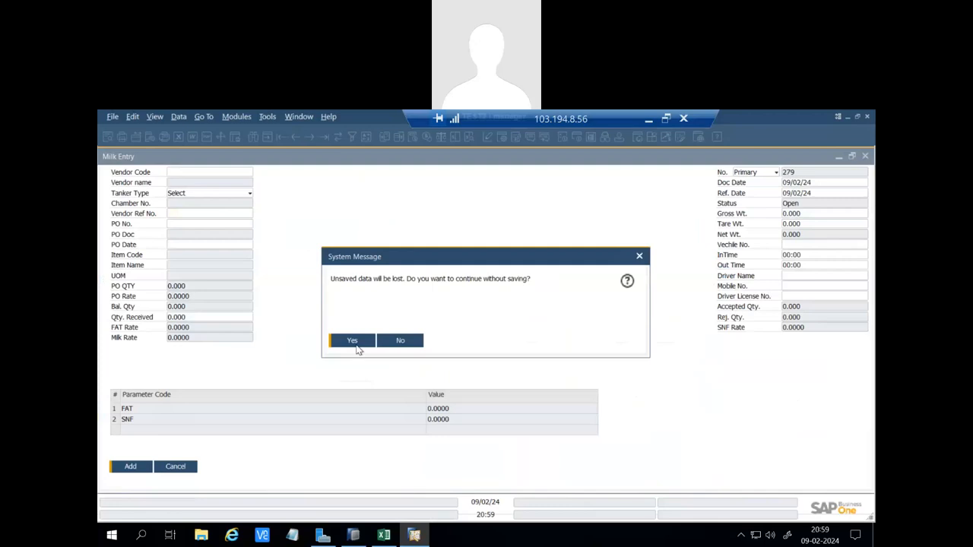
pyautogui.click(351, 340)
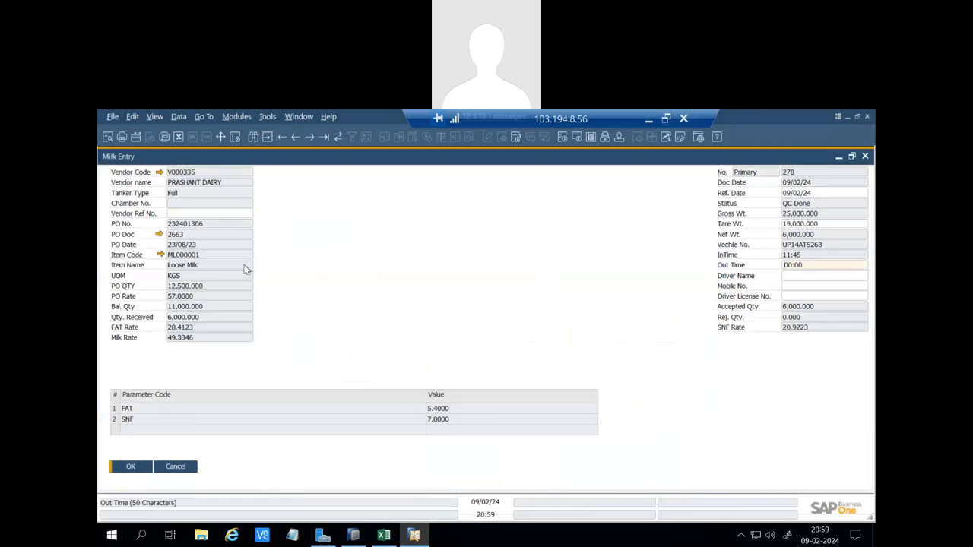
pyautogui.moveTo(735, 315)
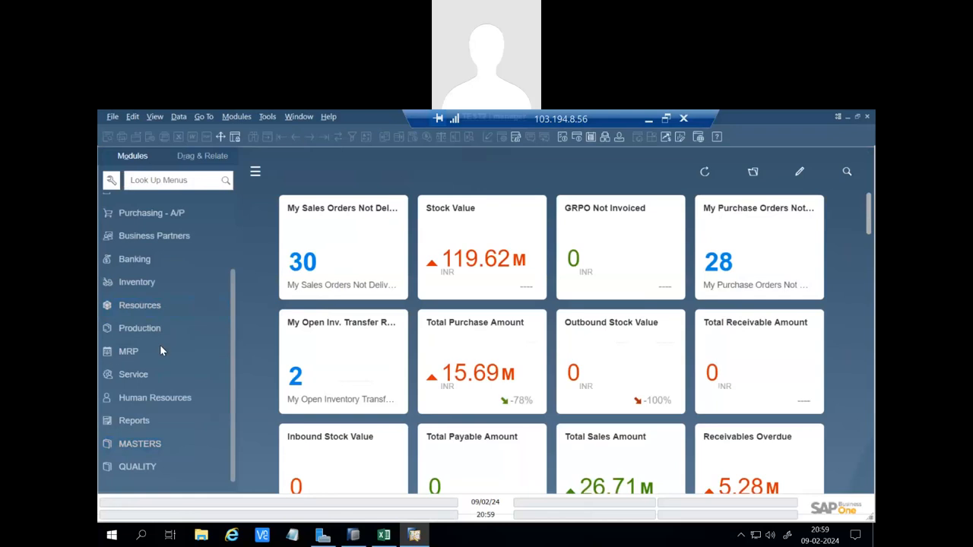
# Open a new Goods Receipt PO from the Purchasing module.
pyautogui.click(151, 212)
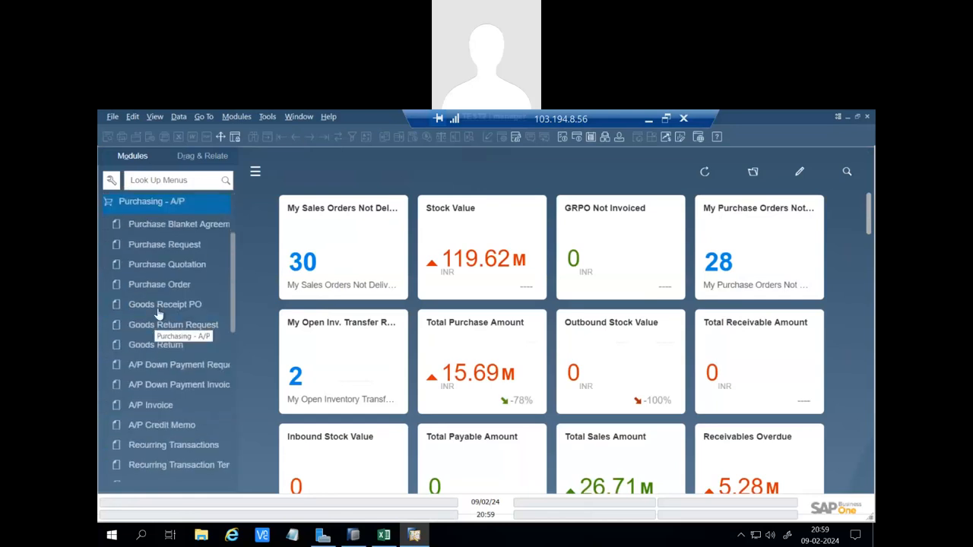
pyautogui.click(164, 304)
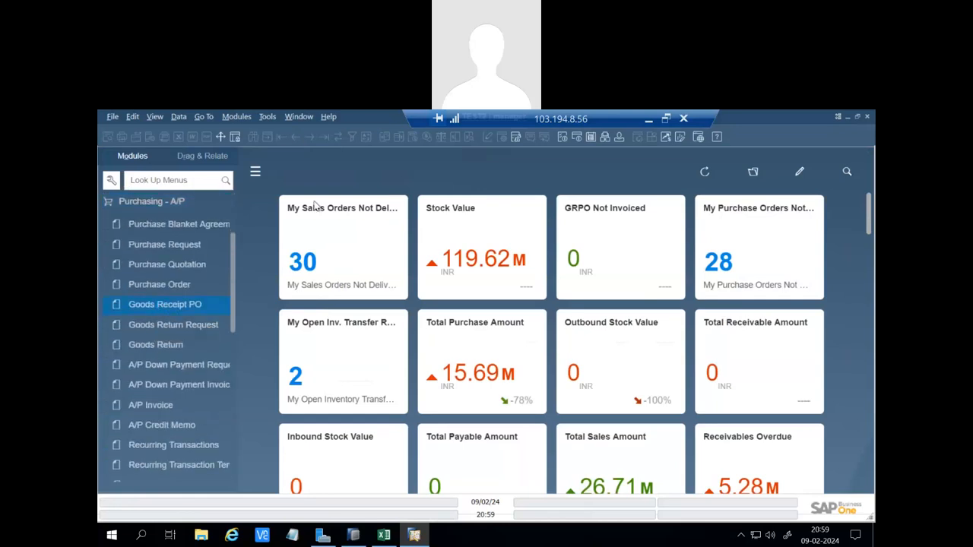
pyautogui.click(164, 304)
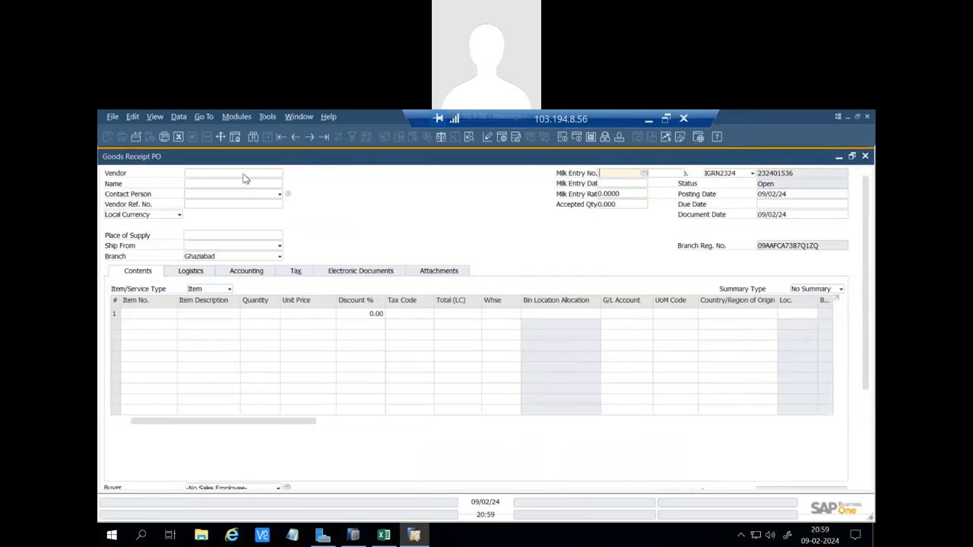
pyautogui.write('pr')
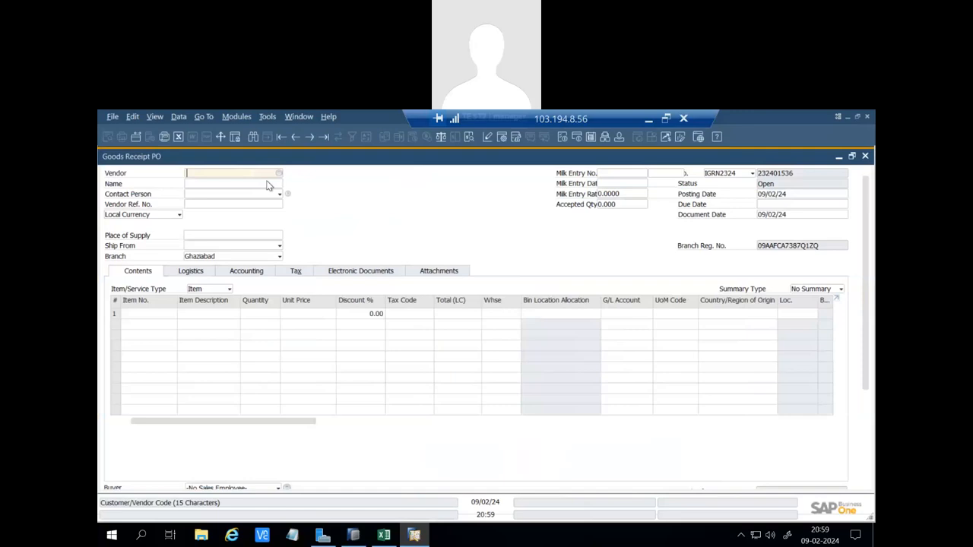
pyautogui.write('pra')
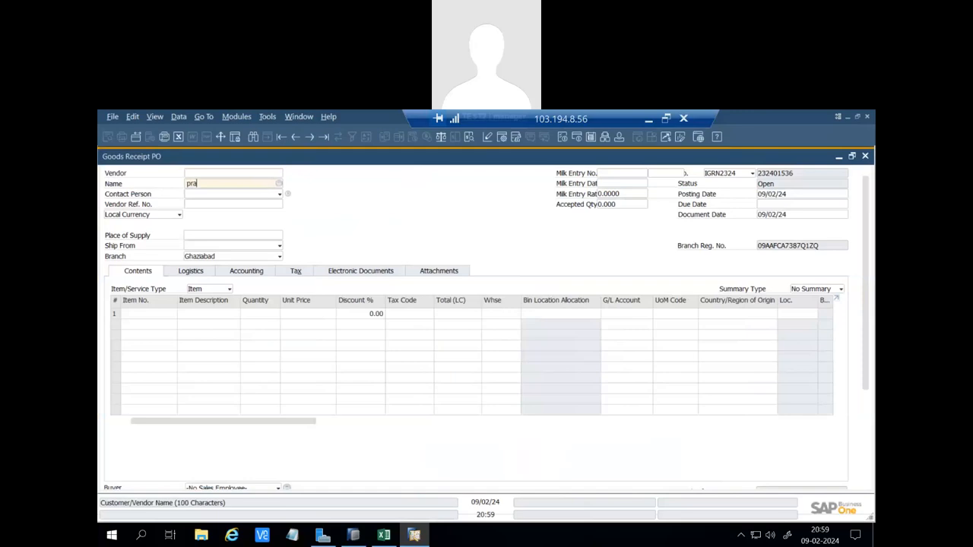
pyautogui.write('sh')
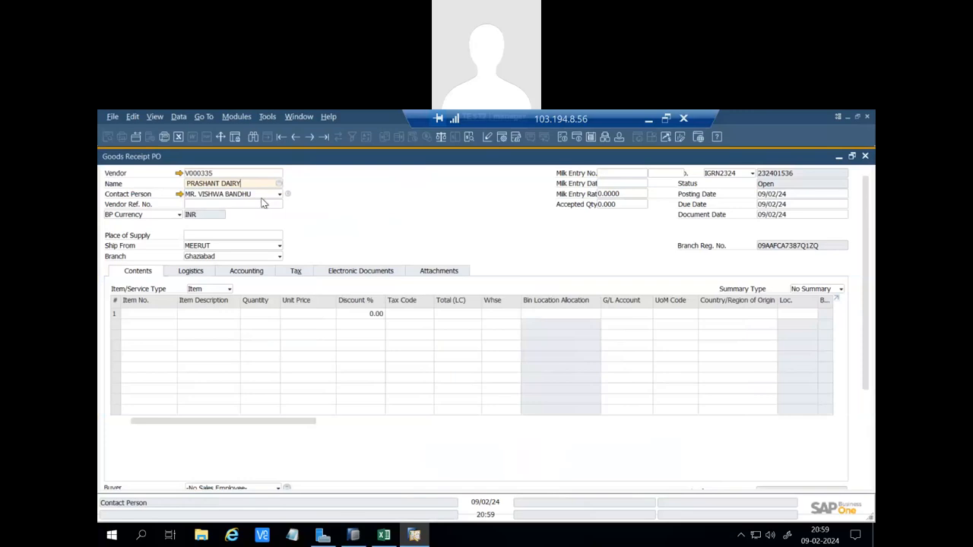
pyautogui.scroll(-3)
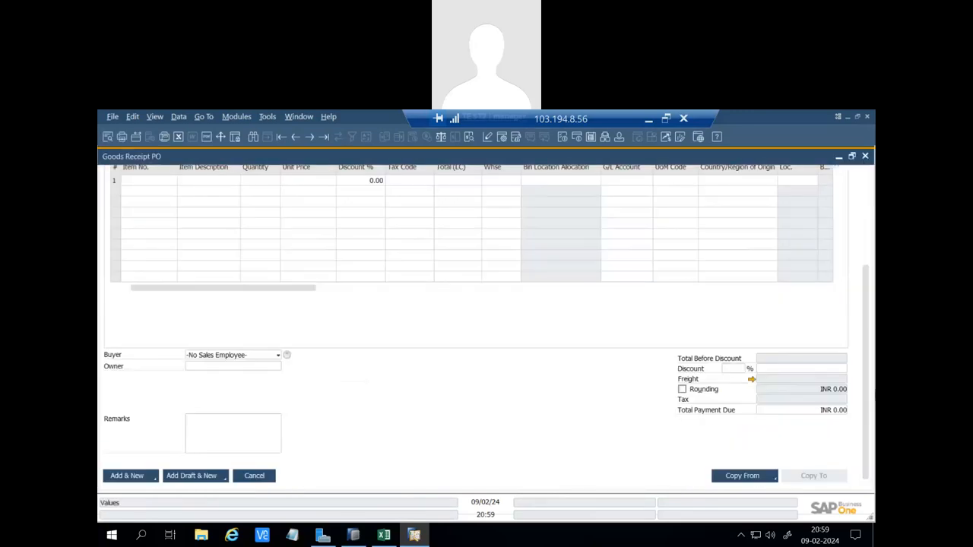
# Copy the Loose Milk line (12,500 at INR 57, warehouse PRODN) from PO 232401306, keeping existing tax codes.
pyautogui.click(742, 475)
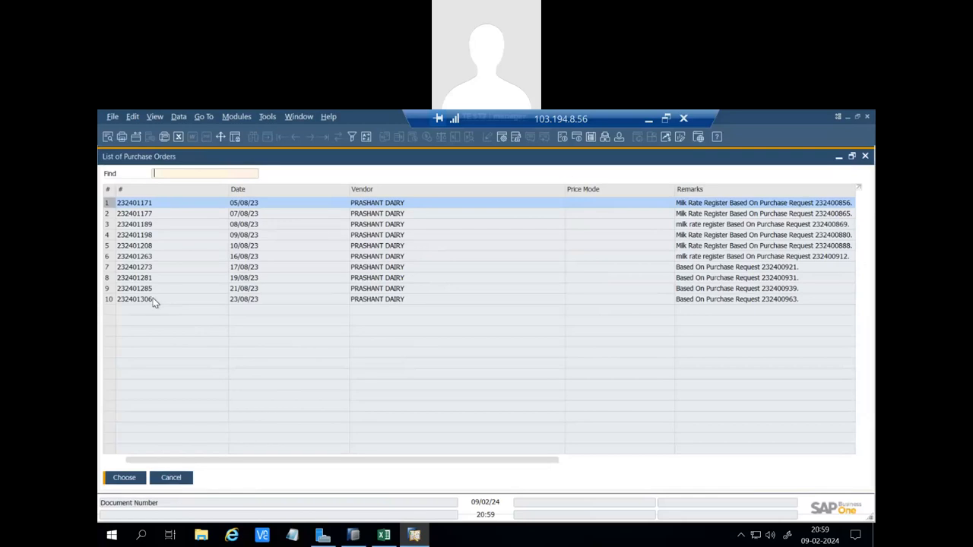
pyautogui.click(124, 477)
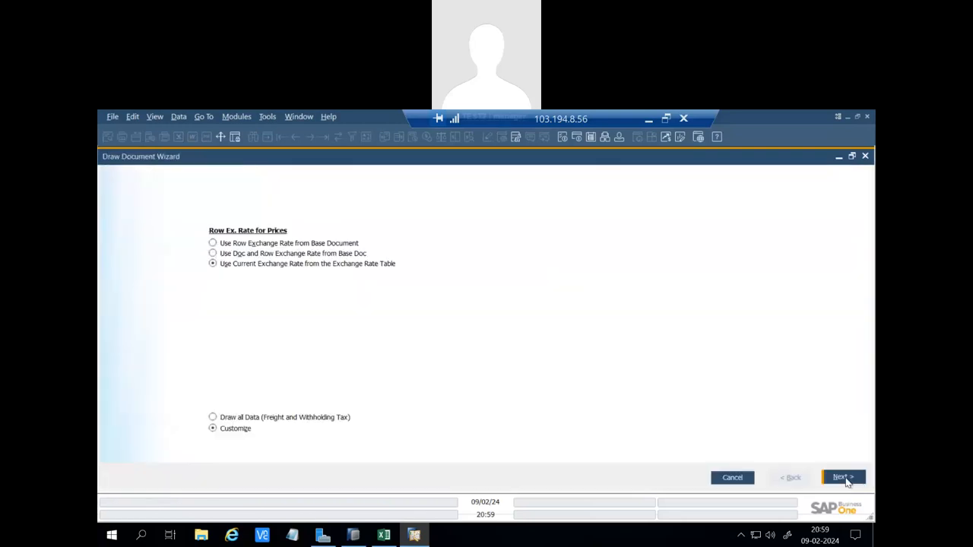
pyautogui.click(840, 477)
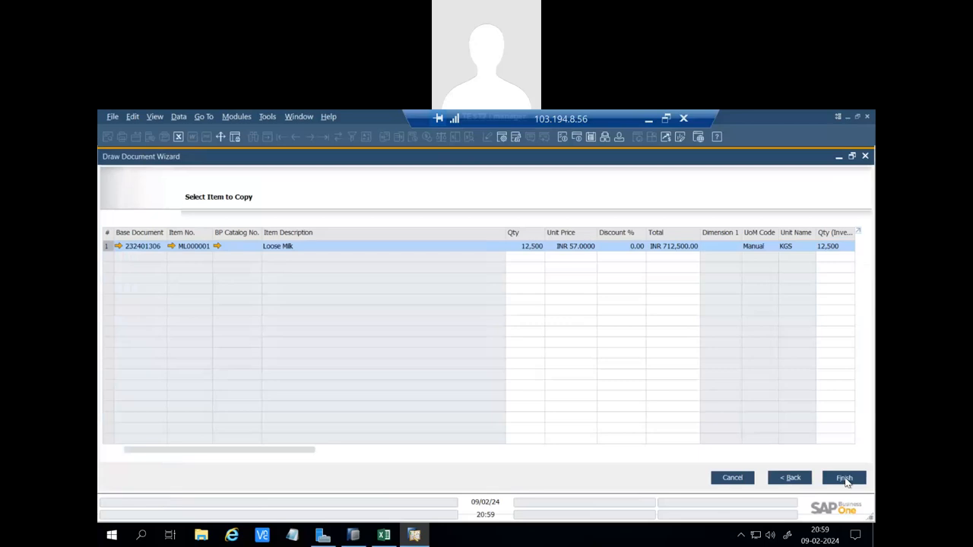
pyautogui.click(843, 477)
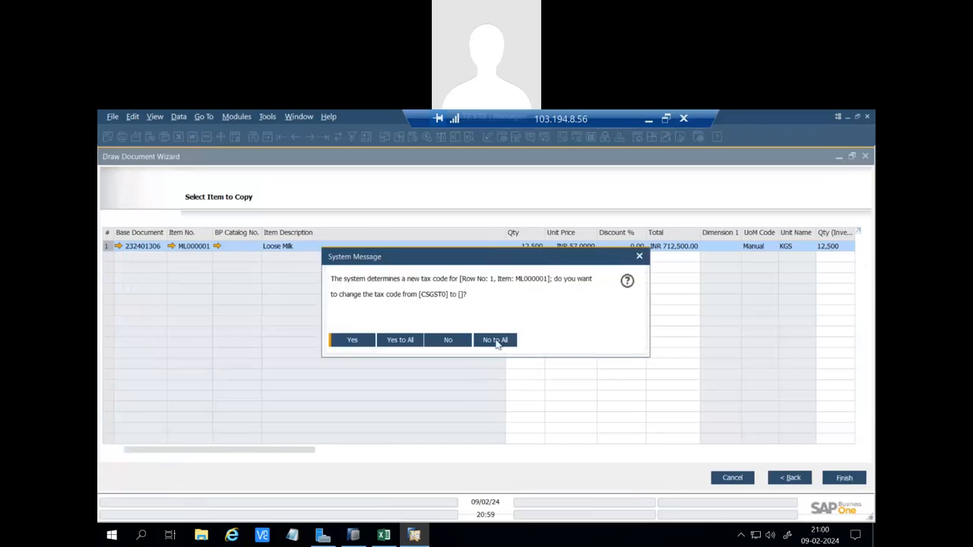
pyautogui.click(494, 340)
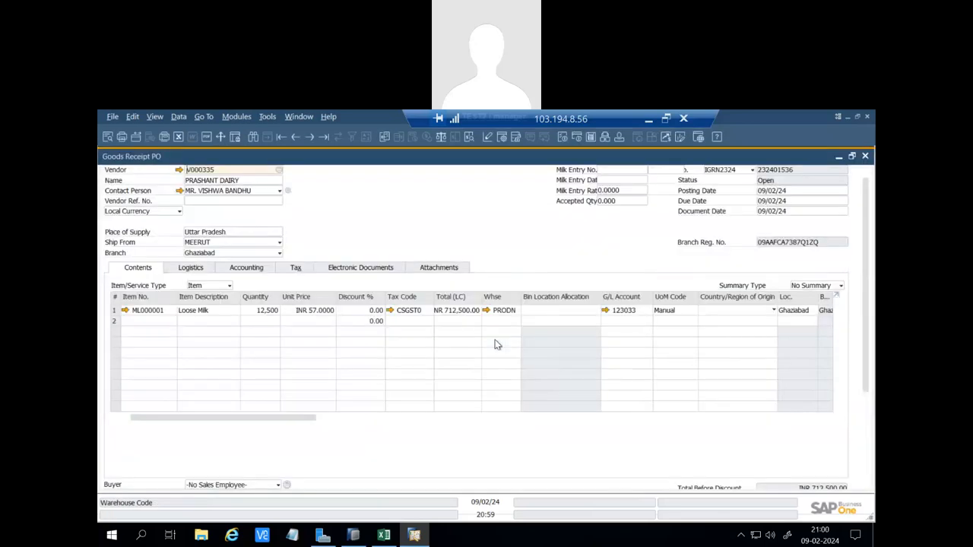
pyautogui.click(267, 310)
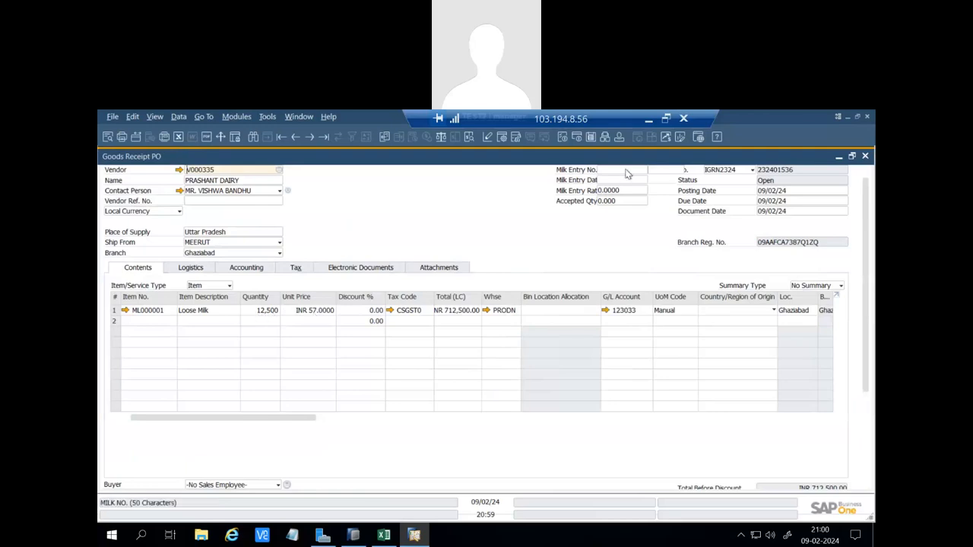
# Link milk entry 278 so the line becomes 6,000 at INR 49.3346, totalling 296,007.60.
pyautogui.click(644, 169)
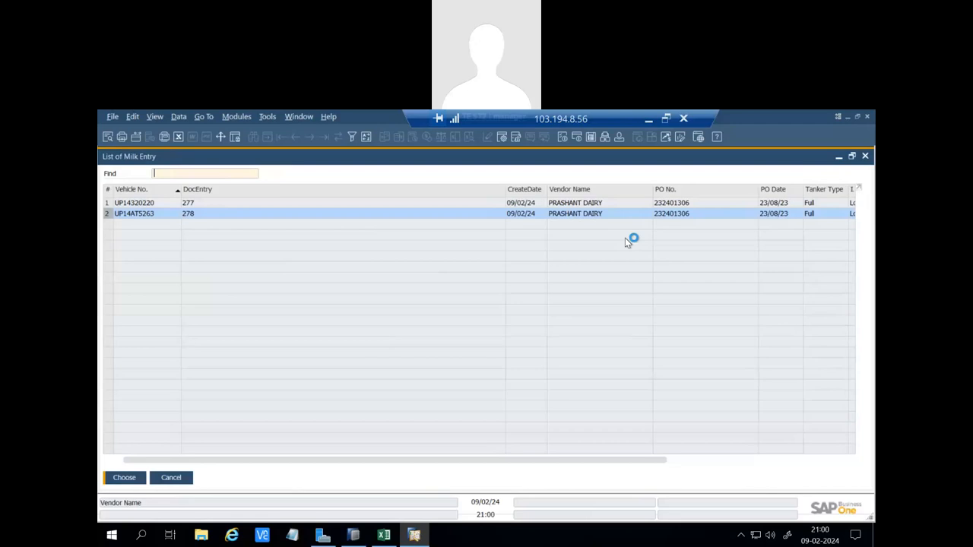
pyautogui.moveTo(627, 242)
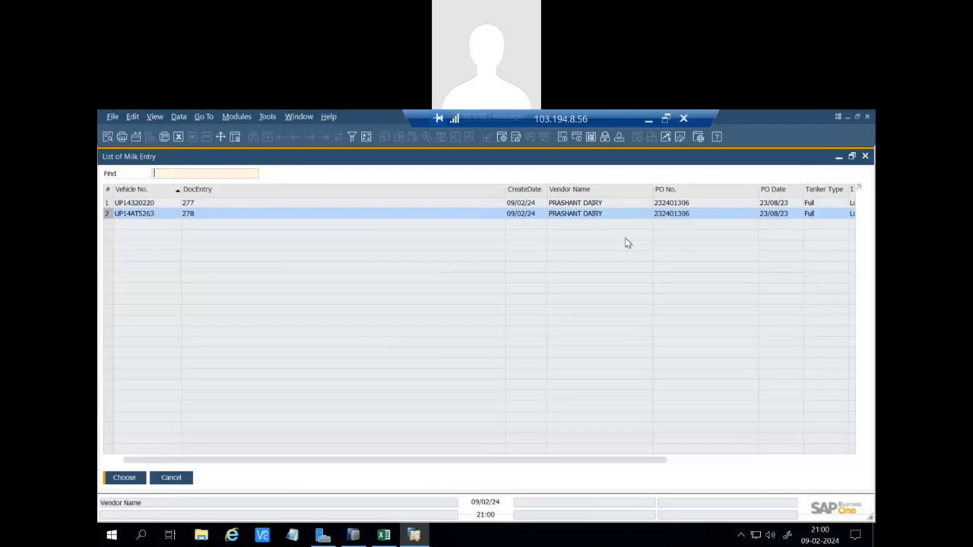
pyautogui.moveTo(124, 477)
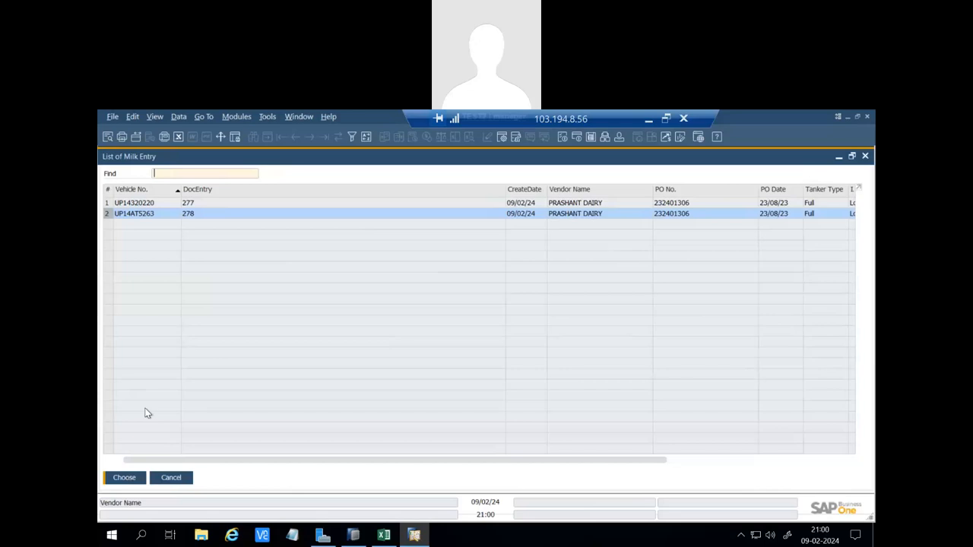
pyautogui.moveTo(128, 483)
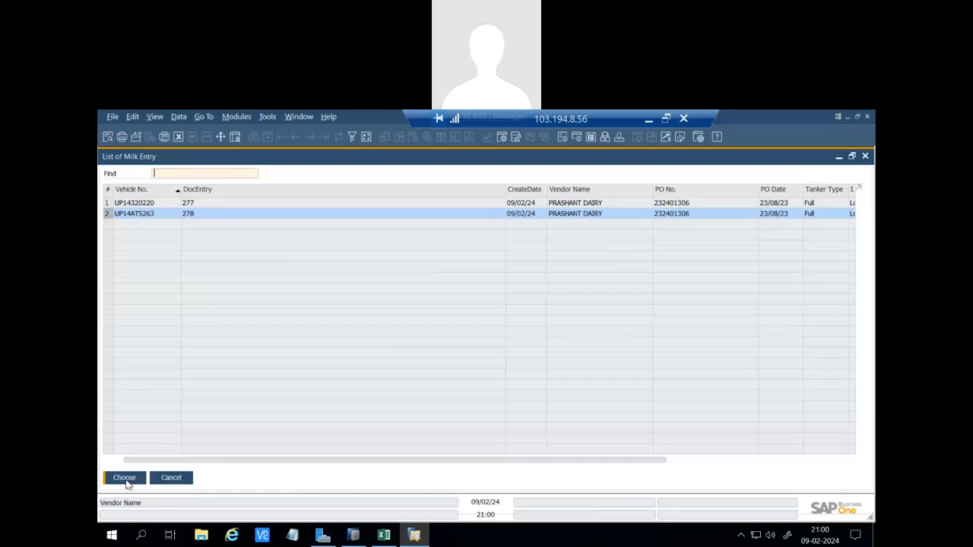
pyautogui.click(124, 478)
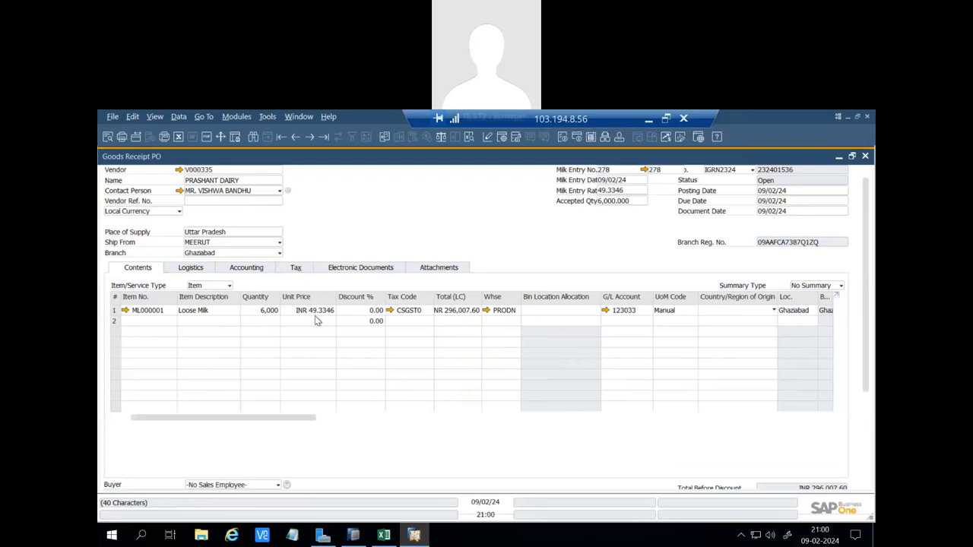
pyautogui.moveTo(332, 316)
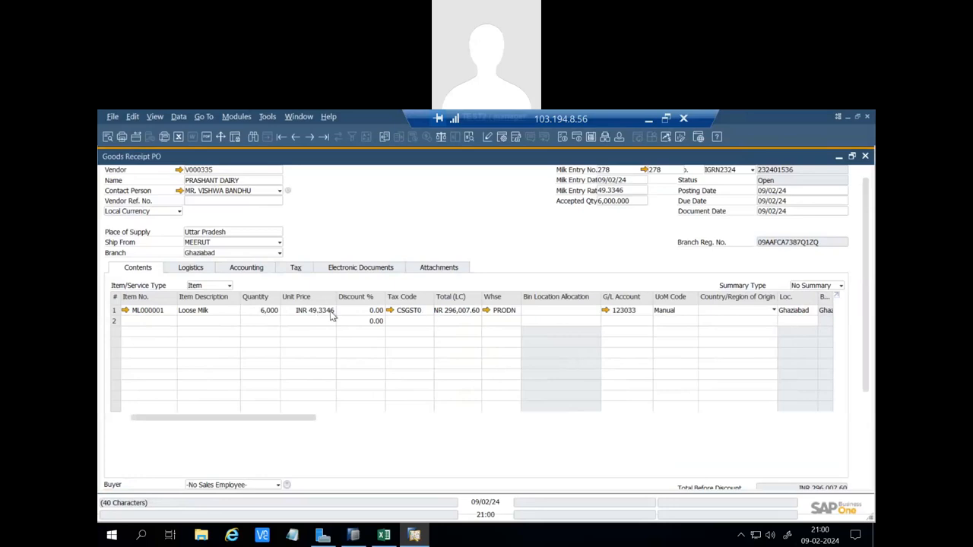
pyautogui.hscroll(3)
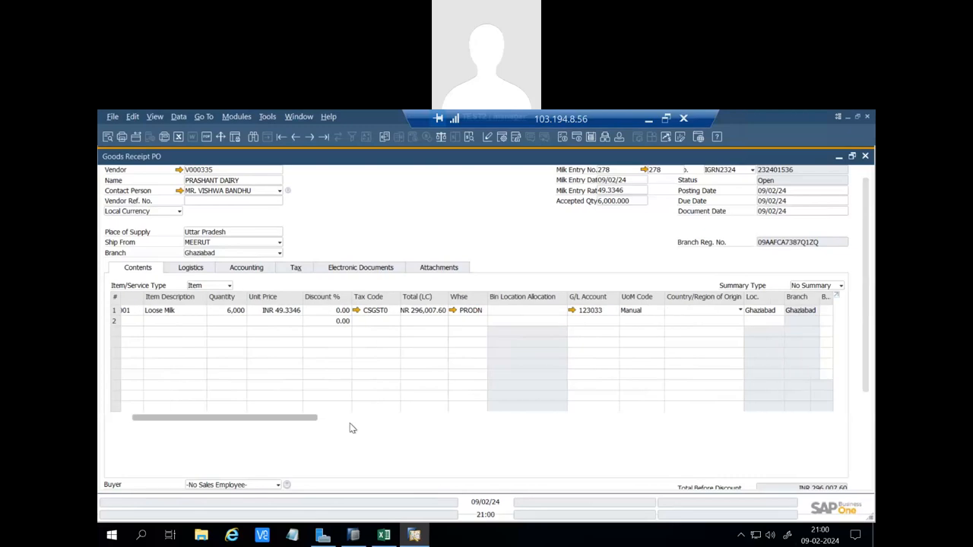
pyautogui.hscroll(3)
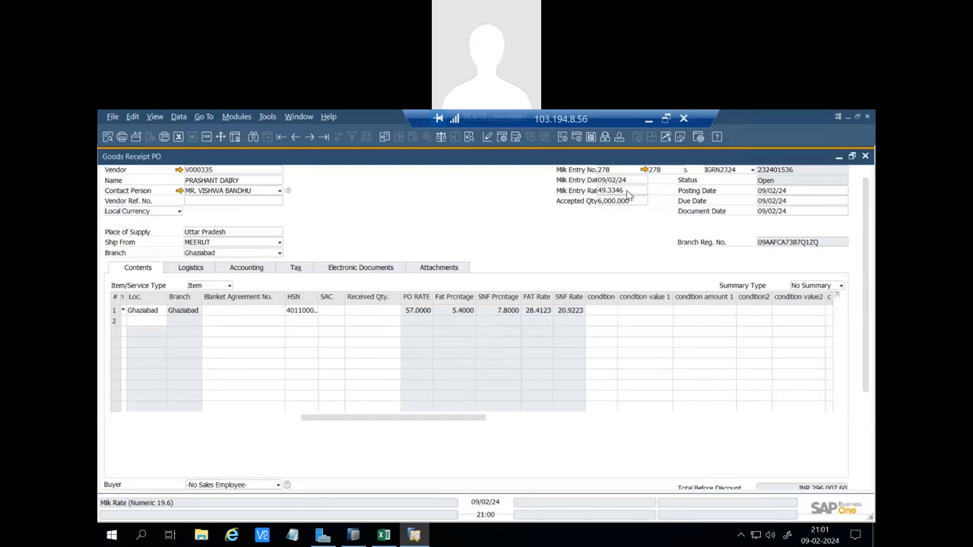
pyautogui.moveTo(484, 418)
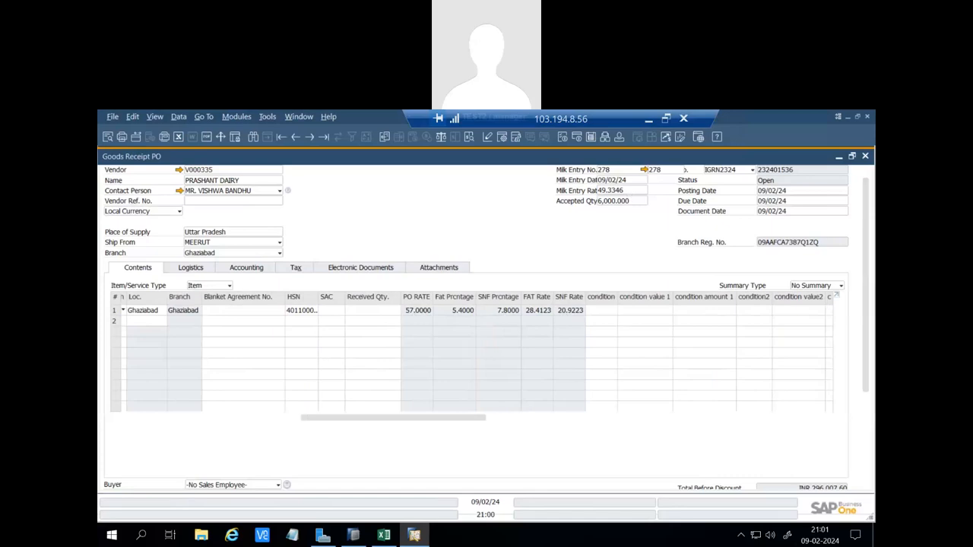
pyautogui.hscroll(-3)
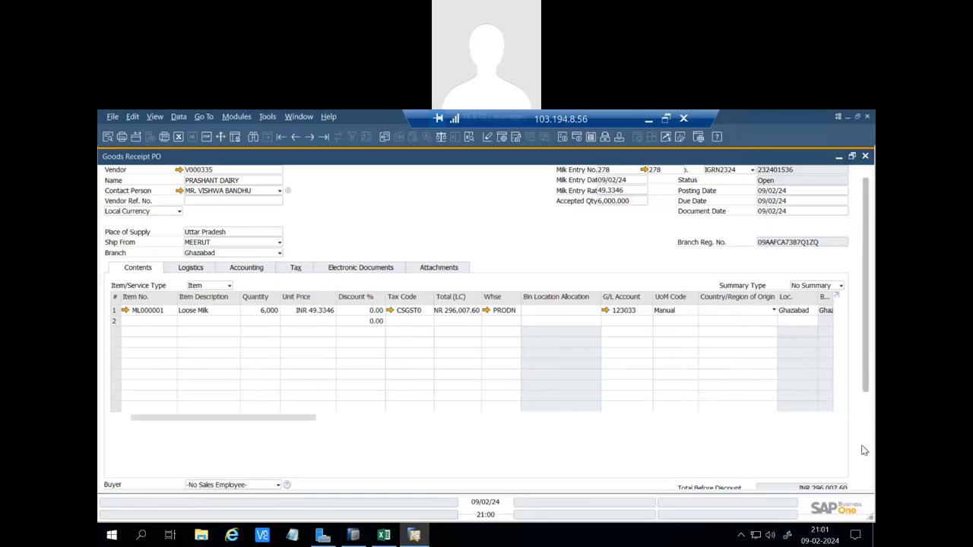
pyautogui.scroll(-3)
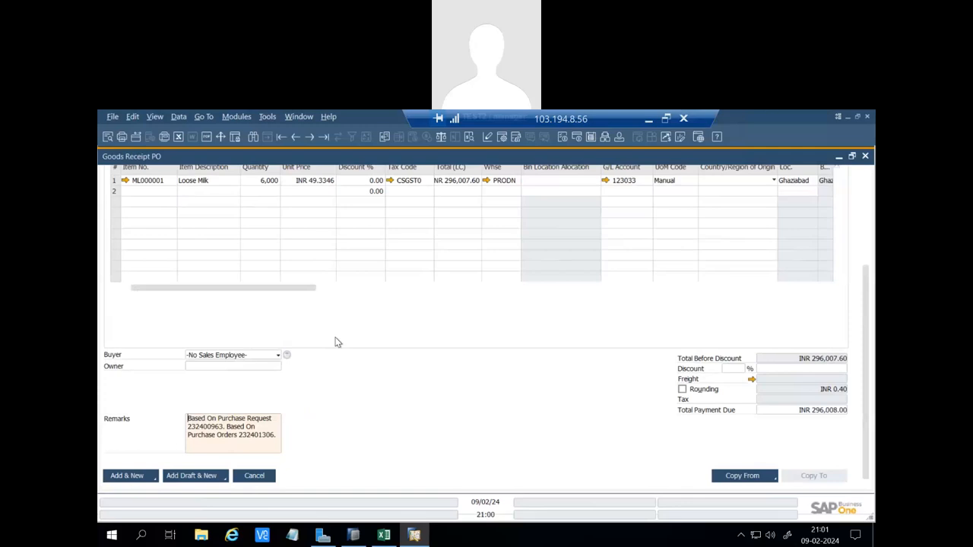
# Confirm adding the receipt and assign batch 4566 to the Loose Milk line.
pyautogui.click(126, 475)
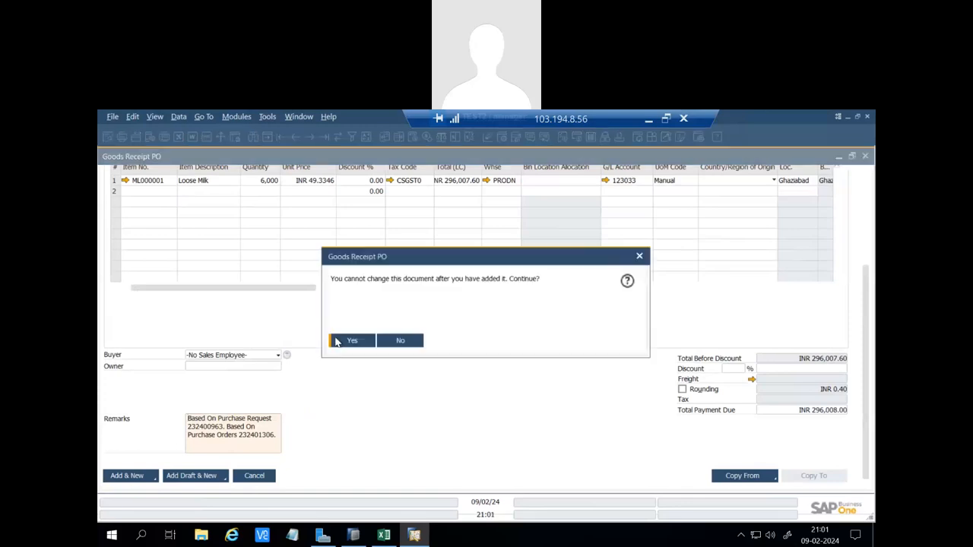
pyautogui.click(352, 340)
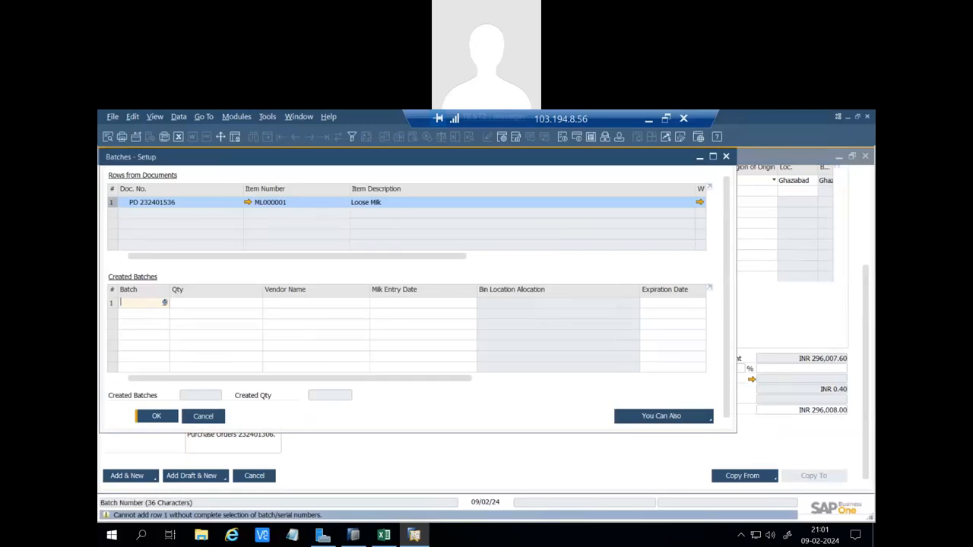
pyautogui.write('4566')
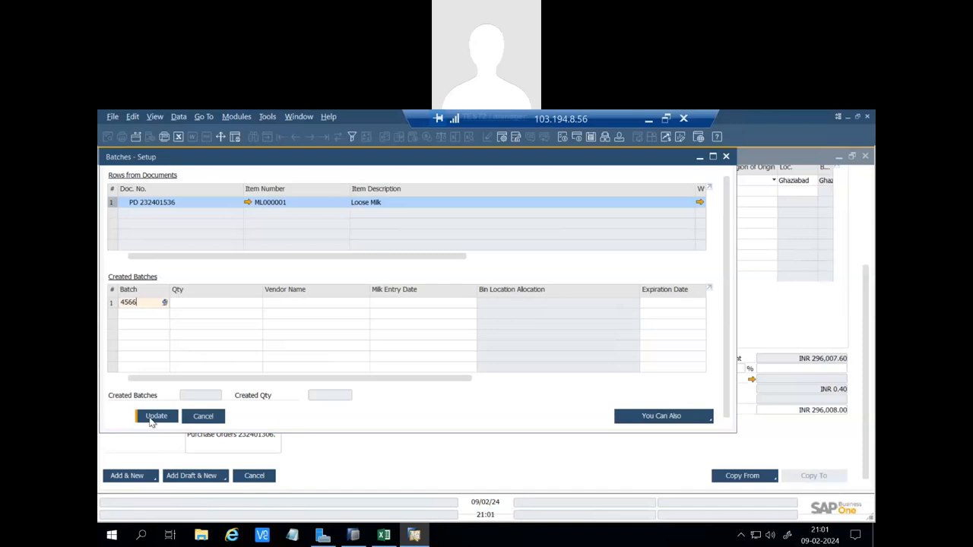
pyautogui.click(156, 416)
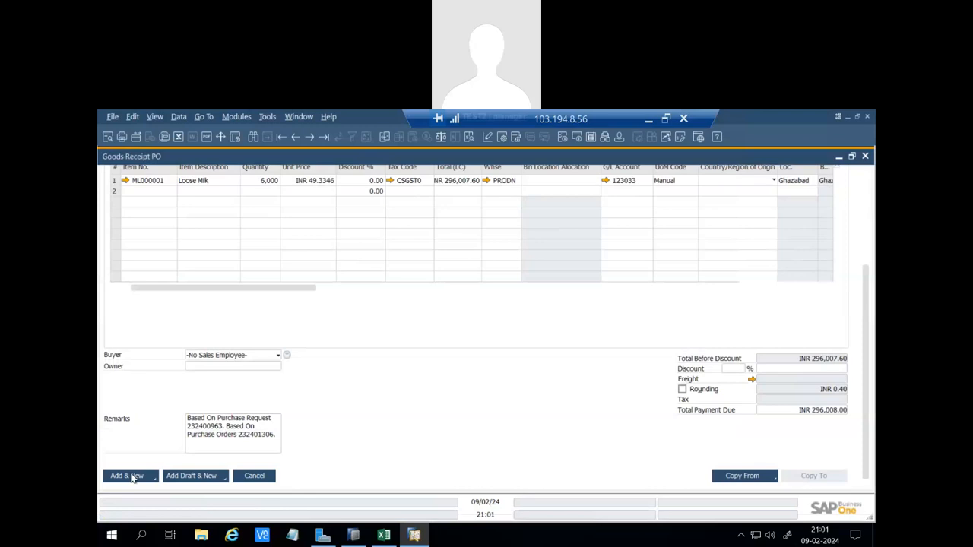
pyautogui.moveTo(380, 337)
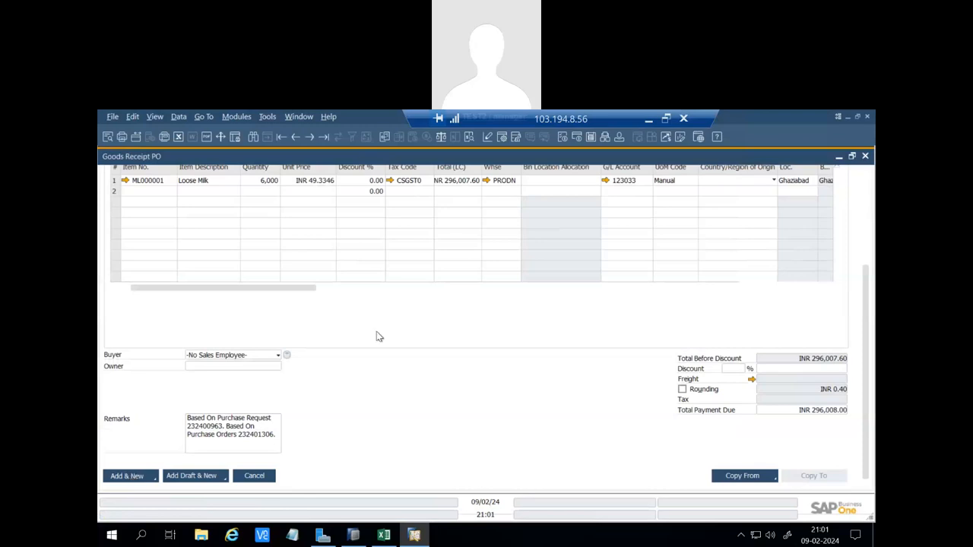
pyautogui.click(127, 475)
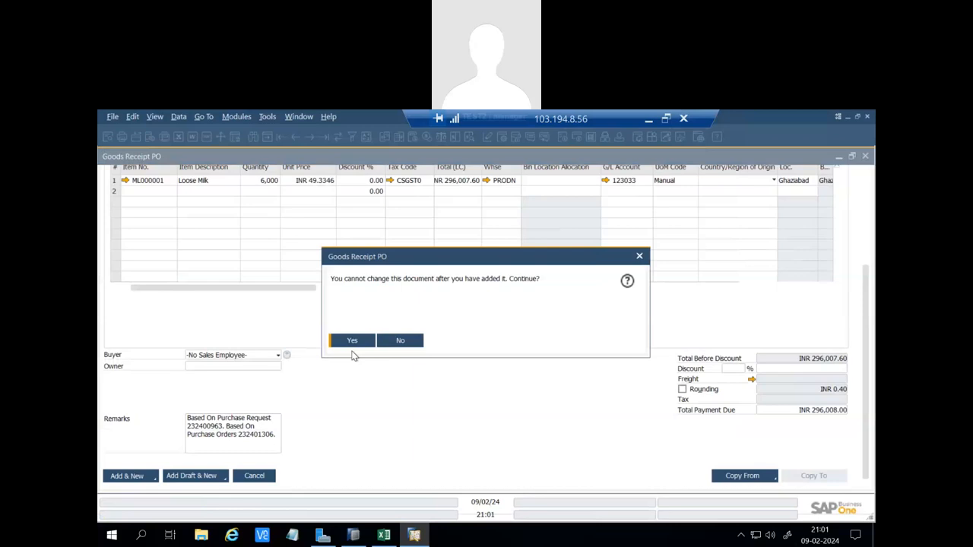
pyautogui.click(352, 340)
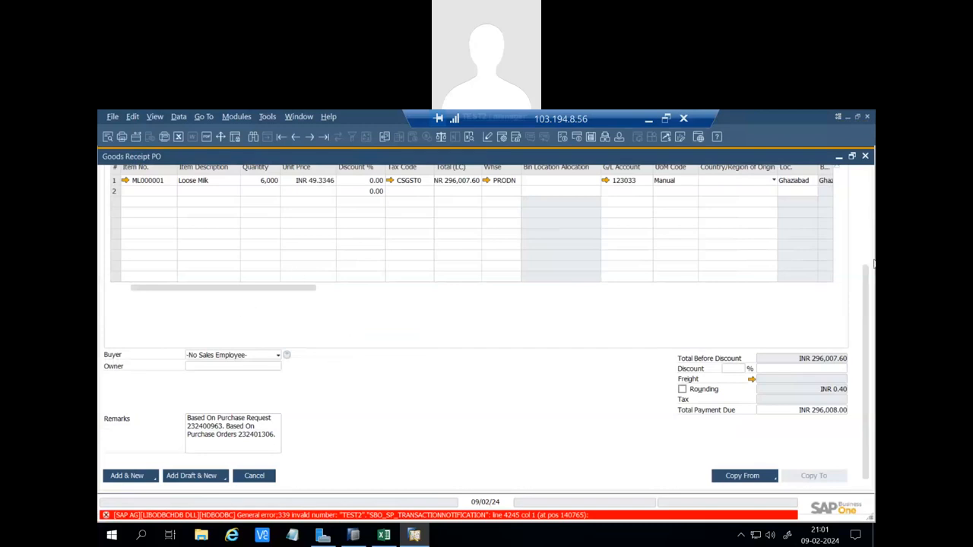
pyautogui.scroll(3)
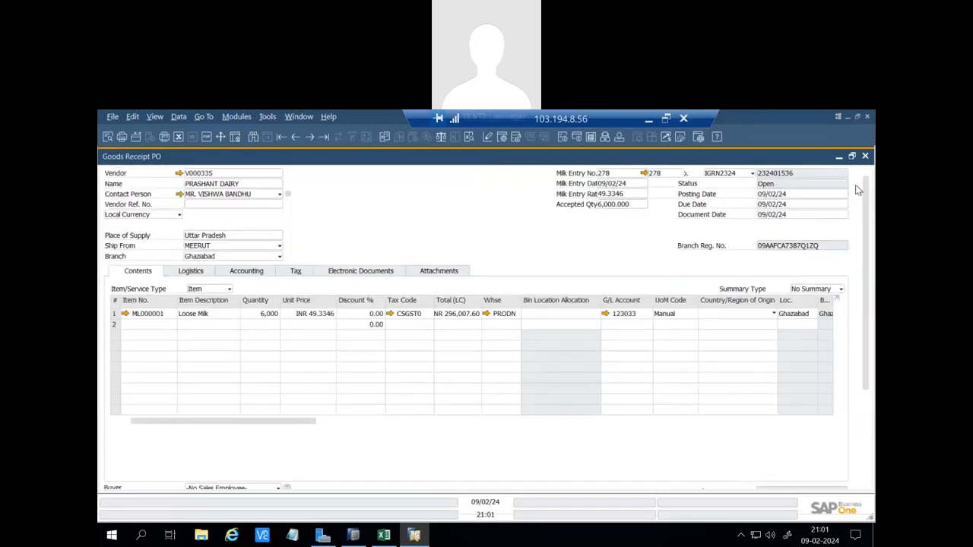
pyautogui.moveTo(652, 139)
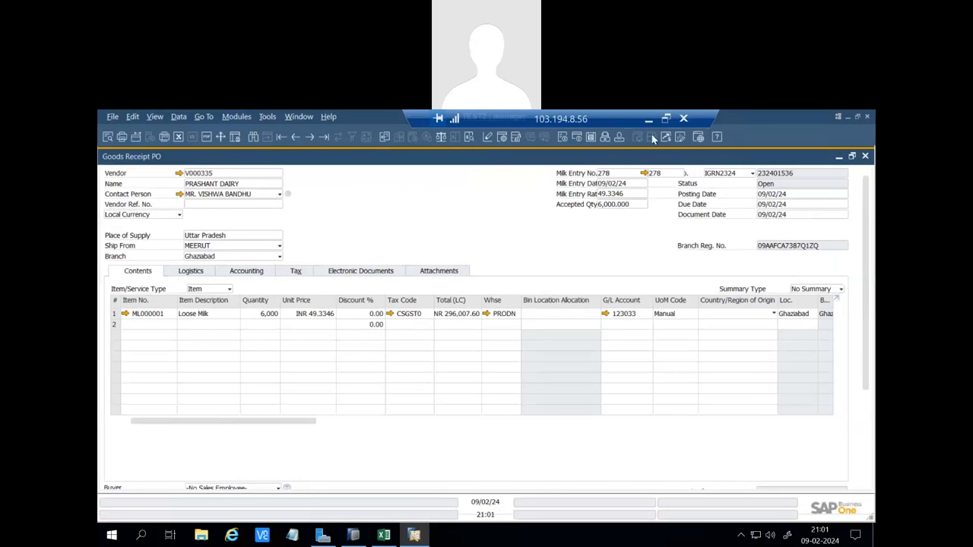
pyautogui.moveTo(636, 125)
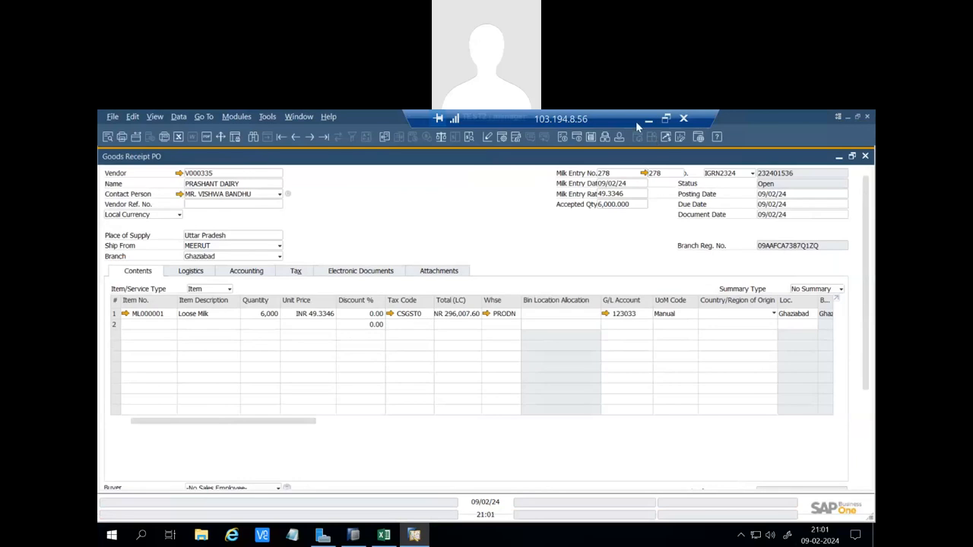